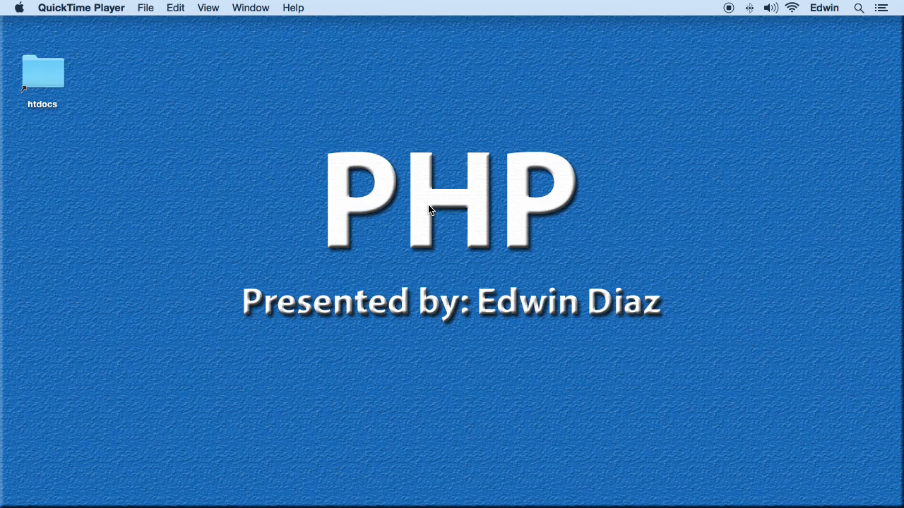
pyautogui.moveTo(208, 256)
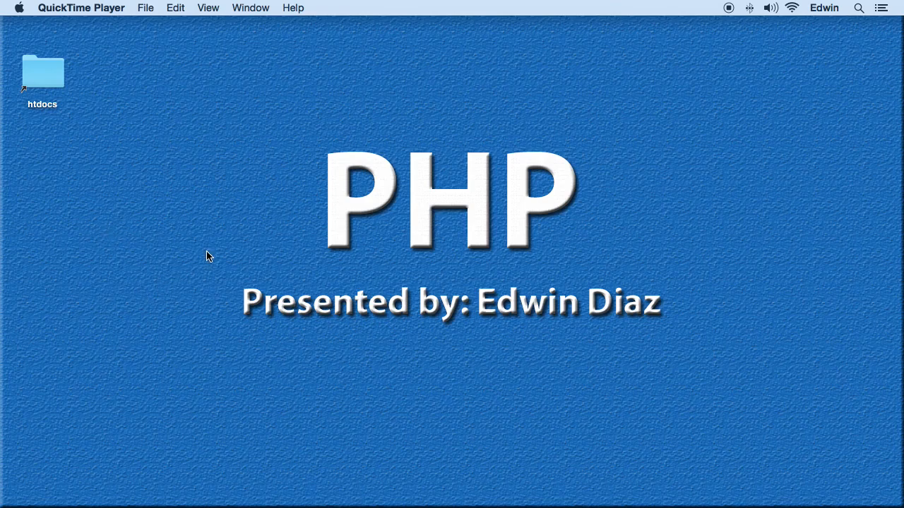
pyautogui.moveTo(452, 495)
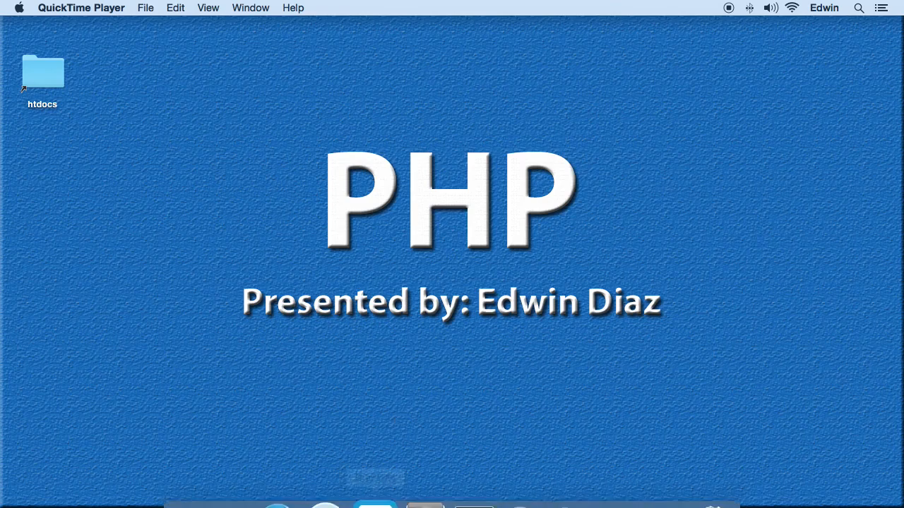
# Launch Brackets and open blank.php from the demo folder to save as arrays.php.
pyautogui.click(370, 454)
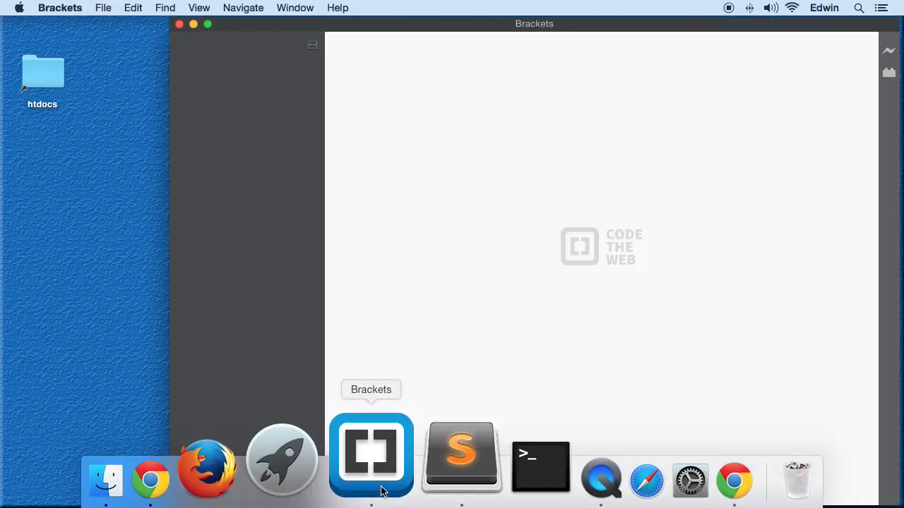
pyautogui.click(370, 452)
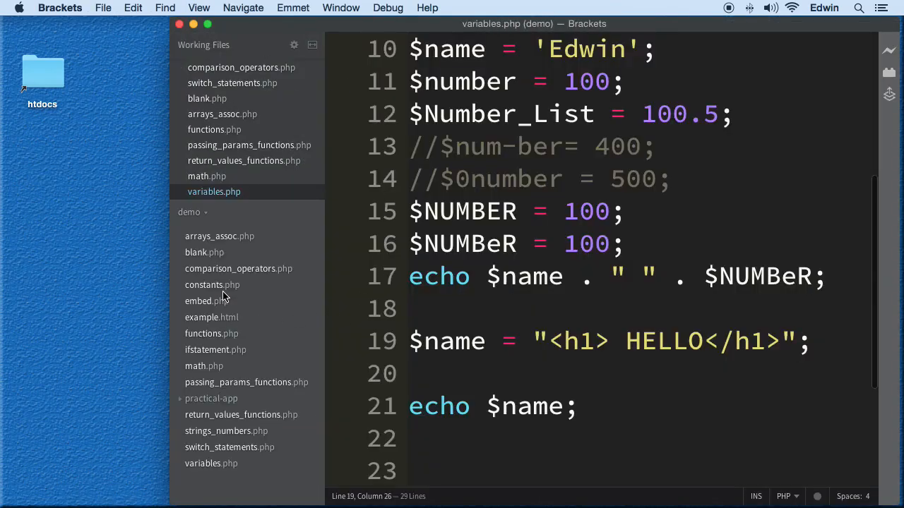
pyautogui.click(204, 252)
pyautogui.write('arrays.php')
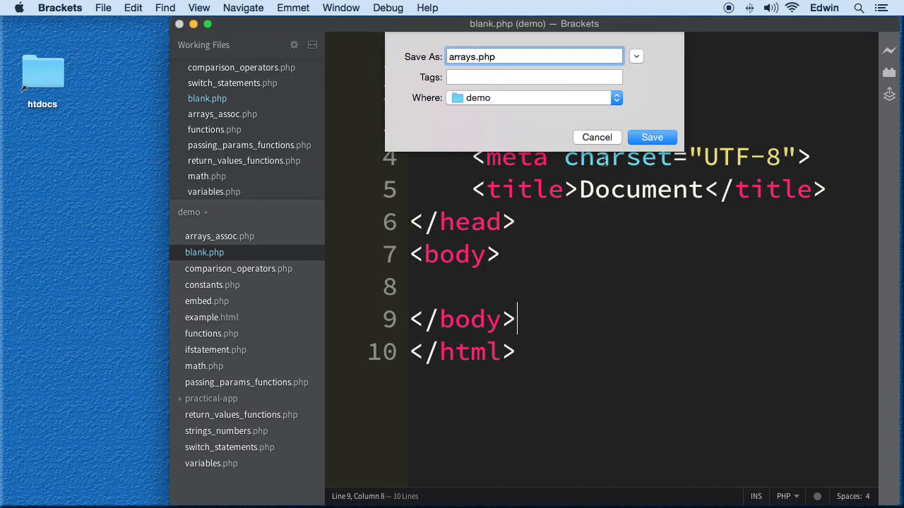
# Confirm saving the starter file as arrays.php in the demo folder.
pyautogui.click(651, 137)
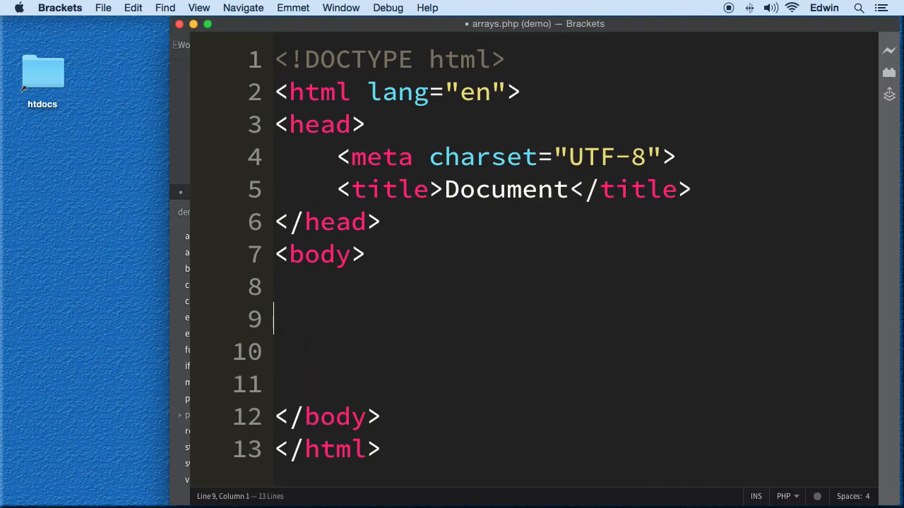
# Type a <?php block declaring $numberList = array();.
pyautogui.write('<?p')
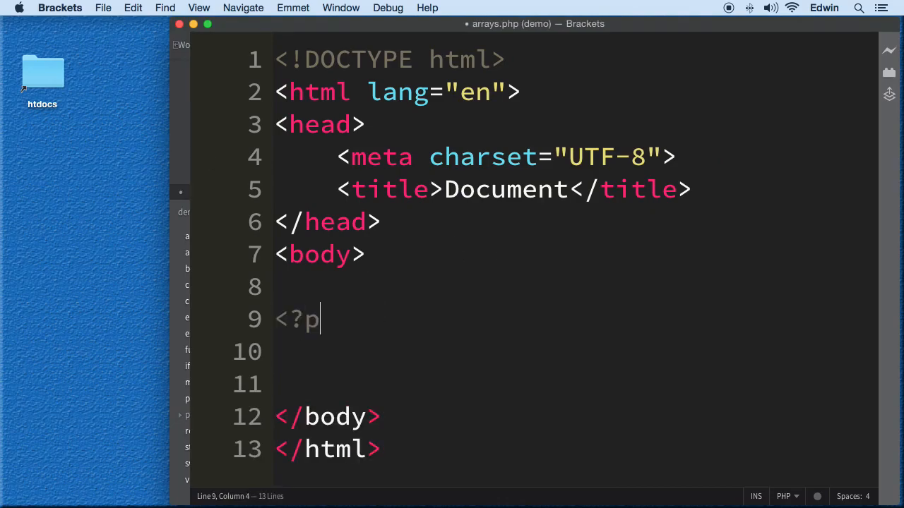
pyautogui.write('hp')
pyautogui.write('?>')
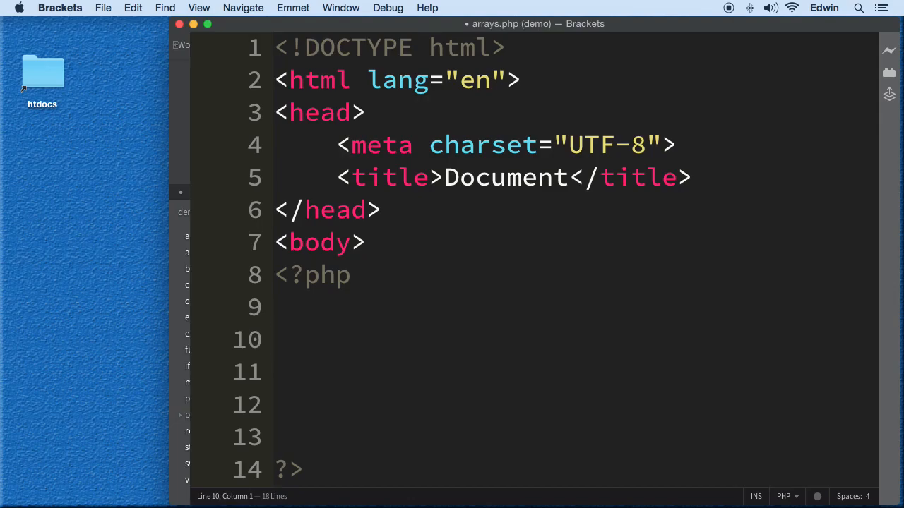
pyautogui.write('$')
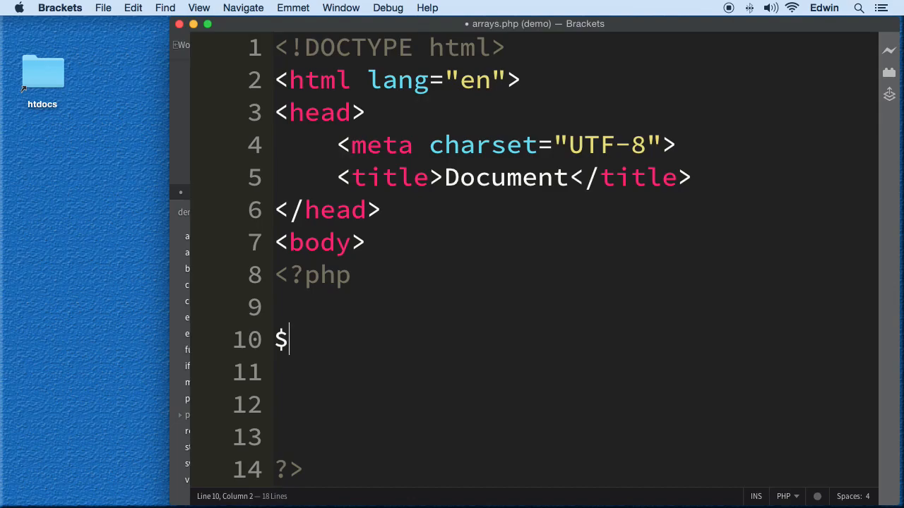
pyautogui.write('number')
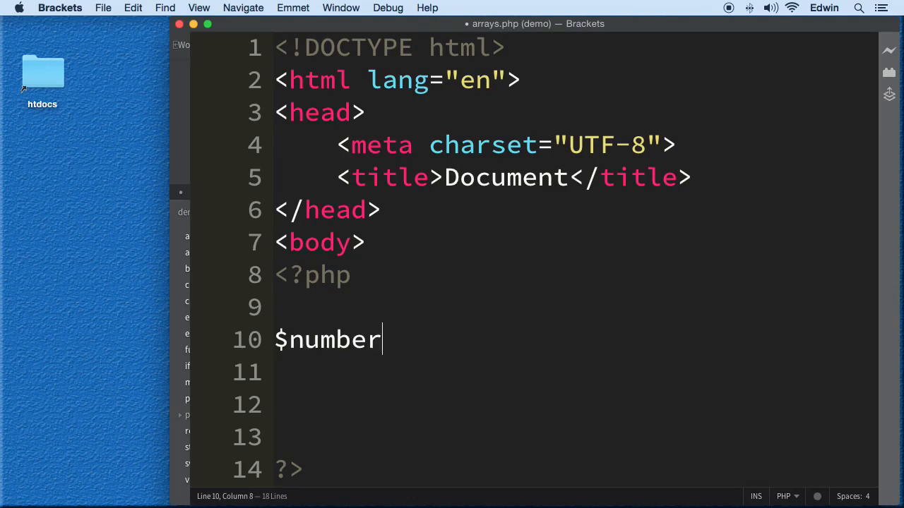
pyautogui.write('List =')
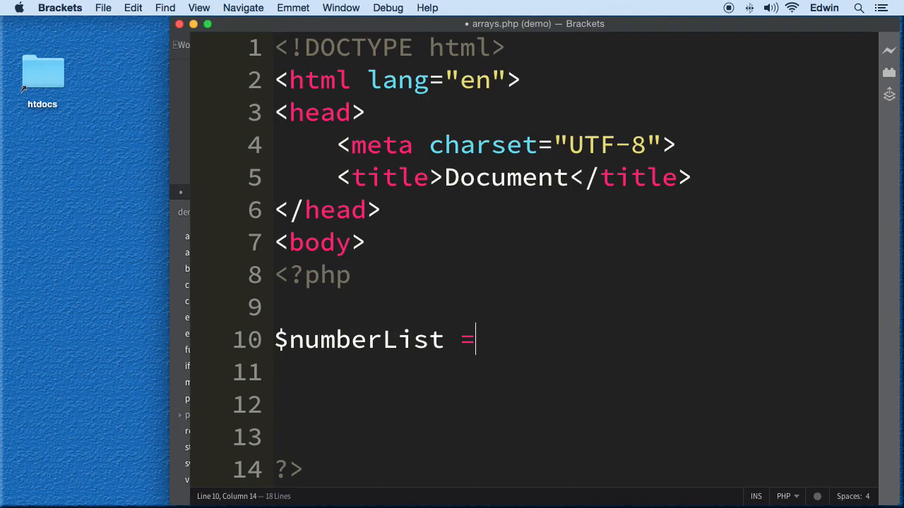
pyautogui.write('a')
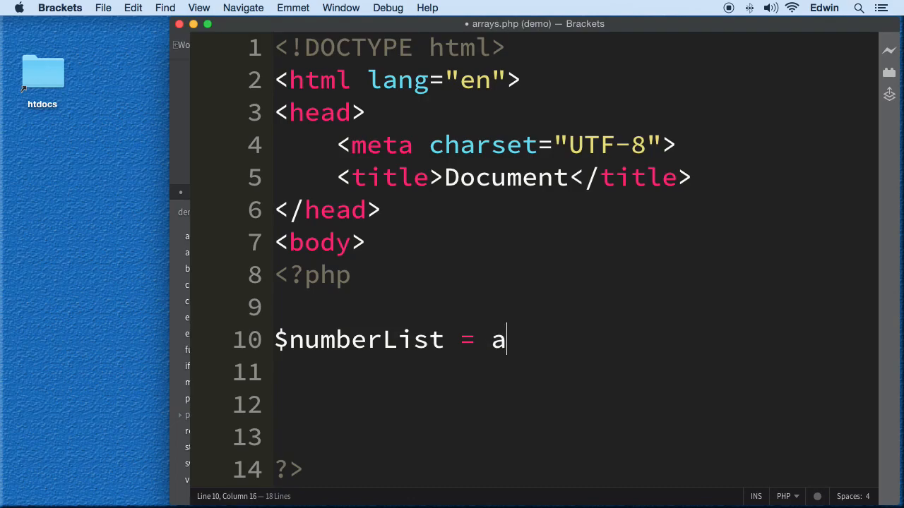
pyautogui.write('rra')
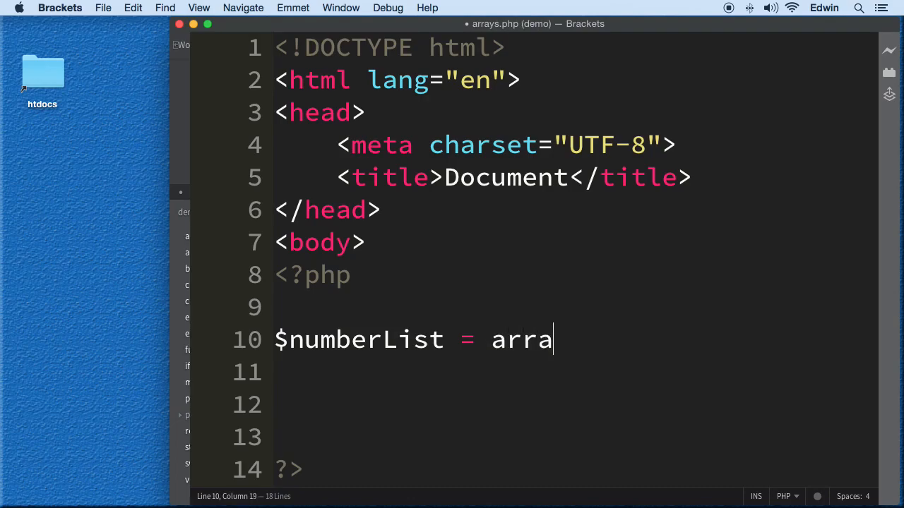
pyautogui.write('();')
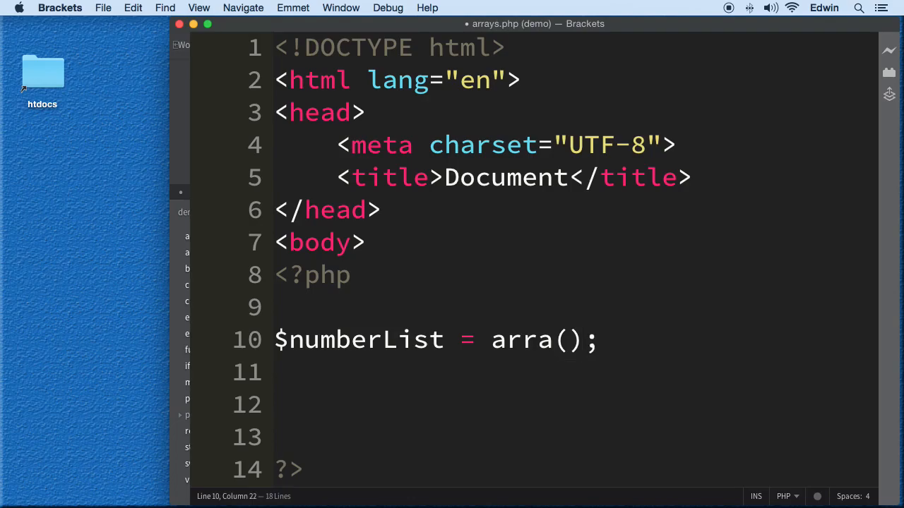
pyautogui.write('y')
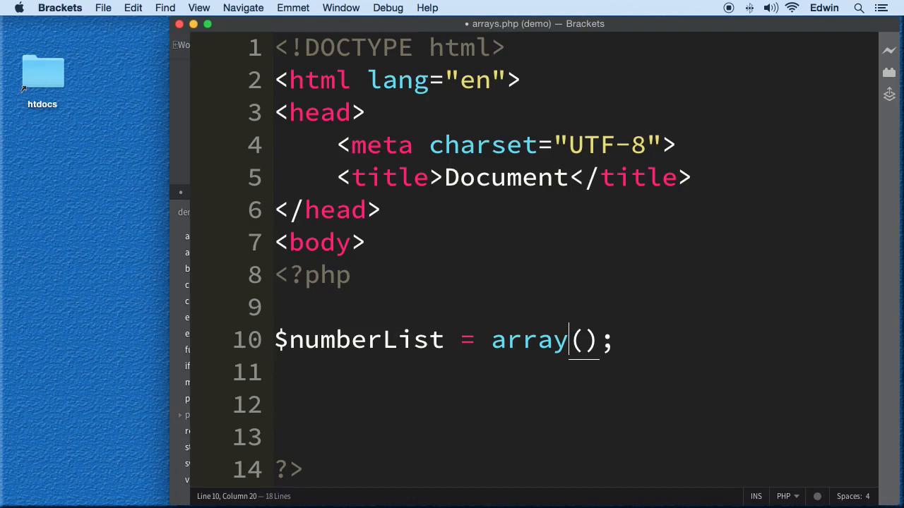
pyautogui.moveTo(541, 256)
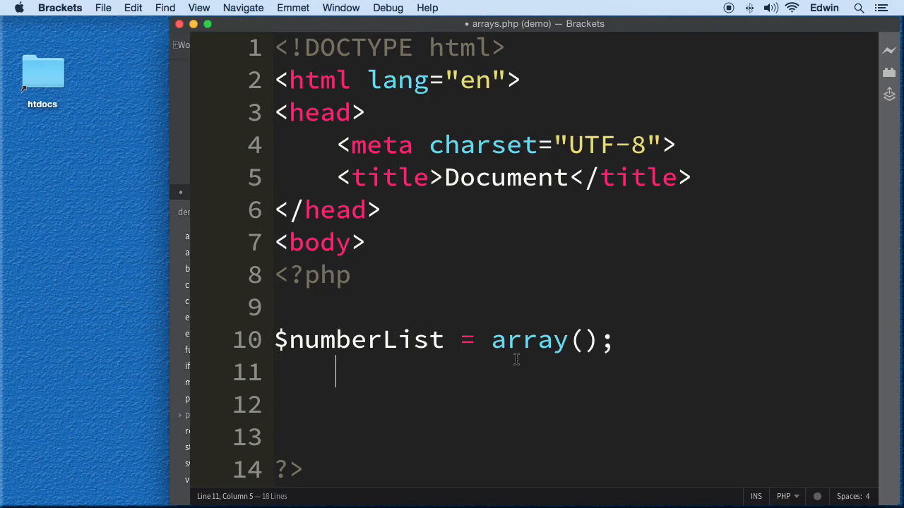
# Highlight the array keyword and semicolon, then place the cursor inside the parentheses.
pyautogui.doubleClick(528, 340)
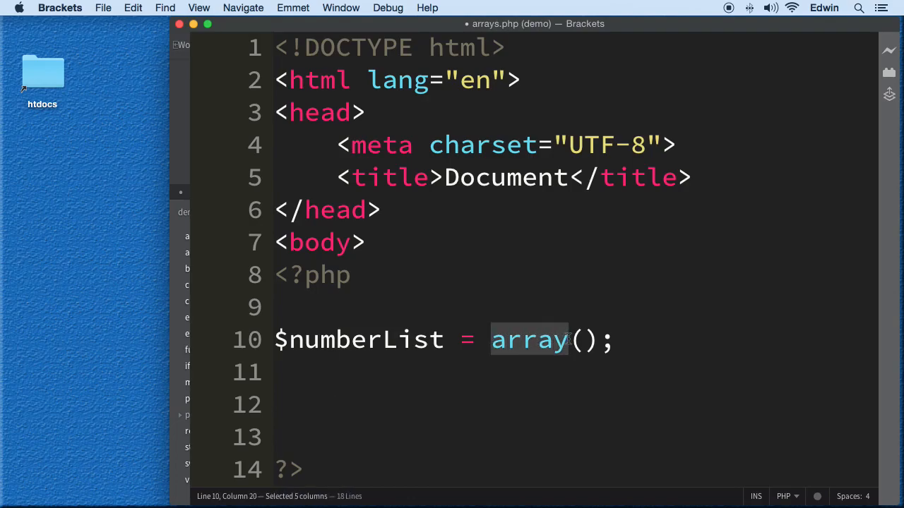
pyautogui.click(579, 339)
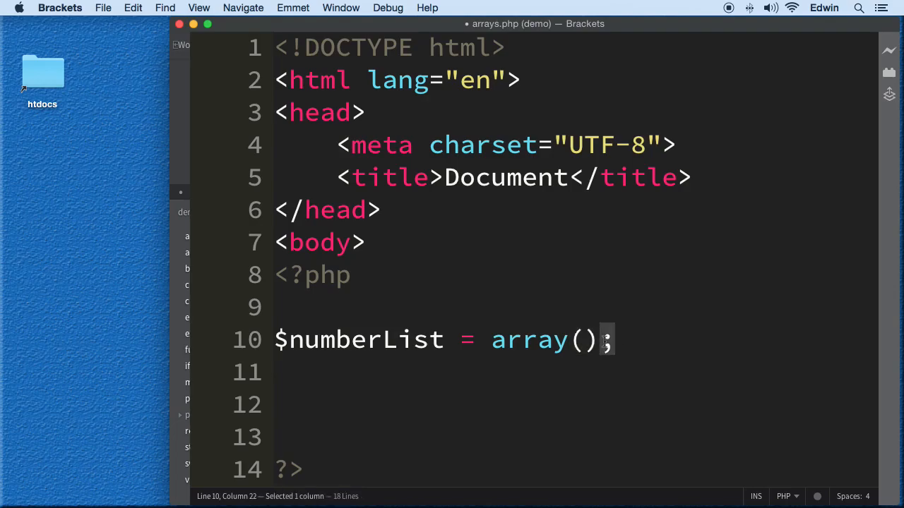
pyautogui.click(583, 341)
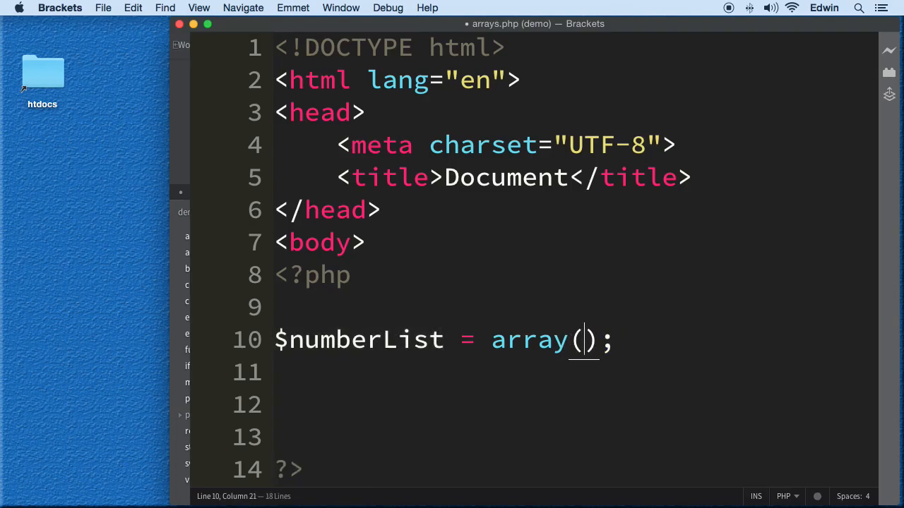
# Fill array() with numeric values and the quoted string '5345'.
pyautogui.write('23,')
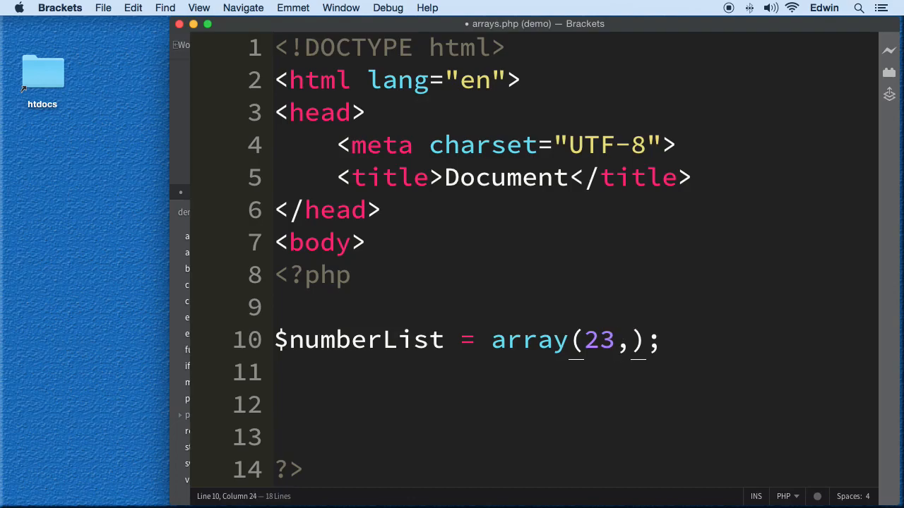
pyautogui.write('64,267')
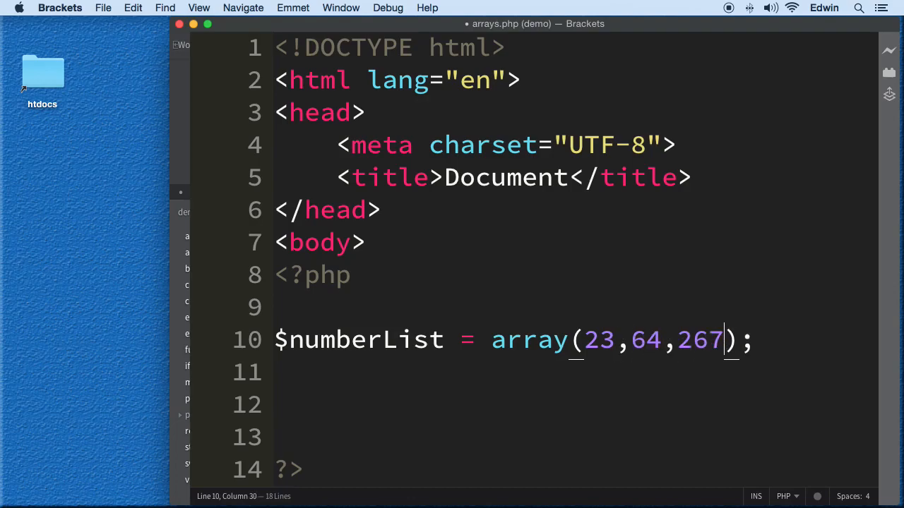
pyautogui.write(',478,267,,')
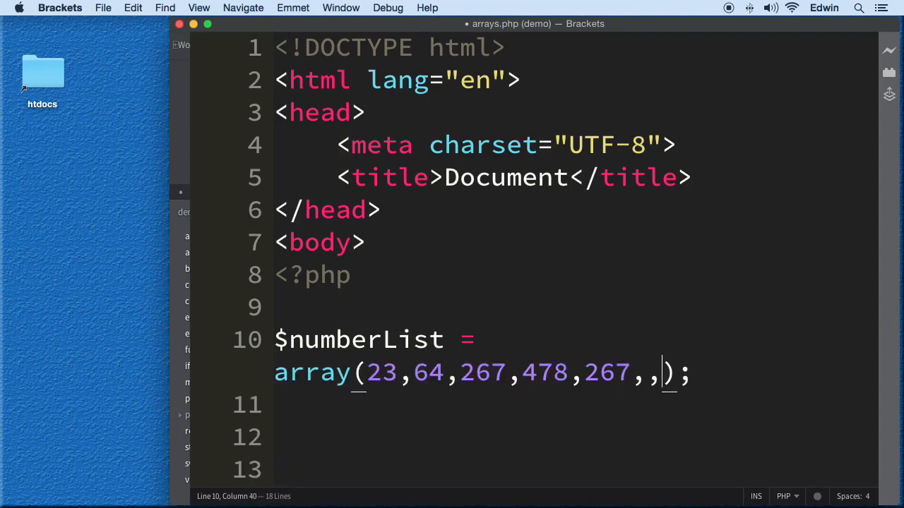
pyautogui.write('8765,345')
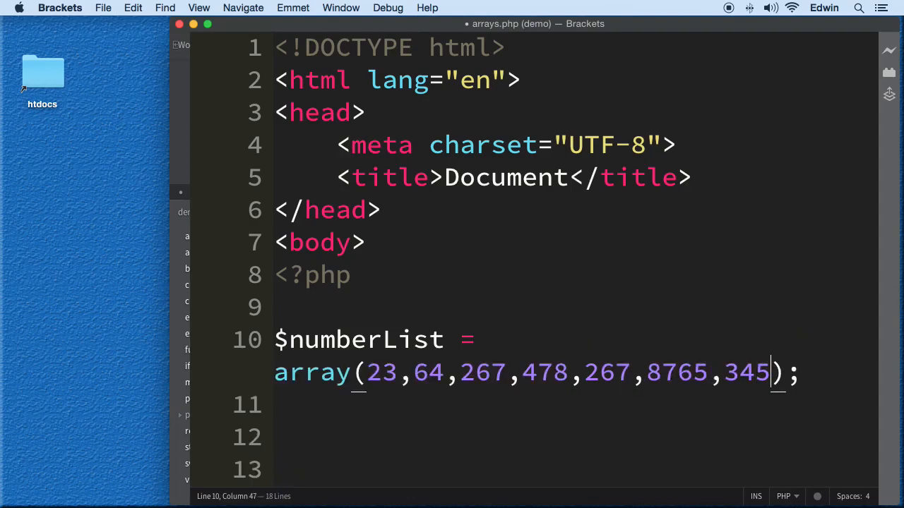
pyautogui.write(",'5345'345',")
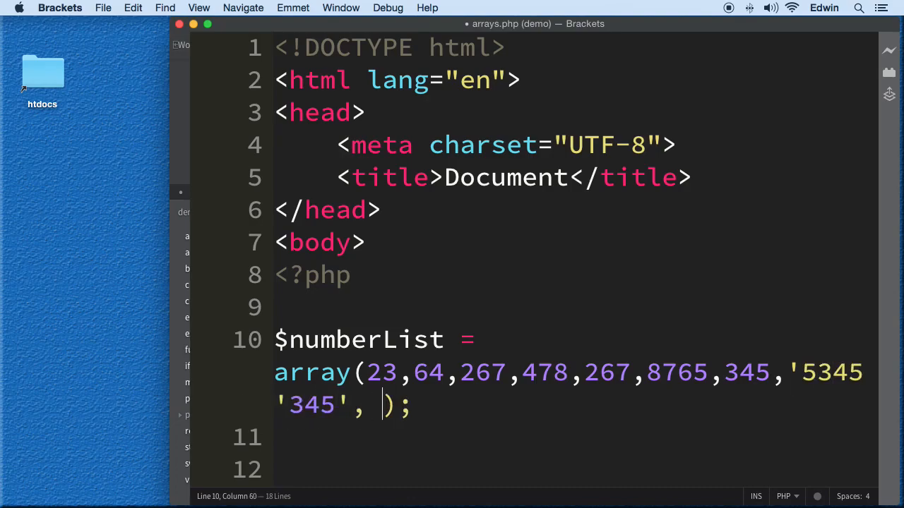
# Add the '<h1>Hello</h1>' string as the last array element.
pyautogui.write('<v1')
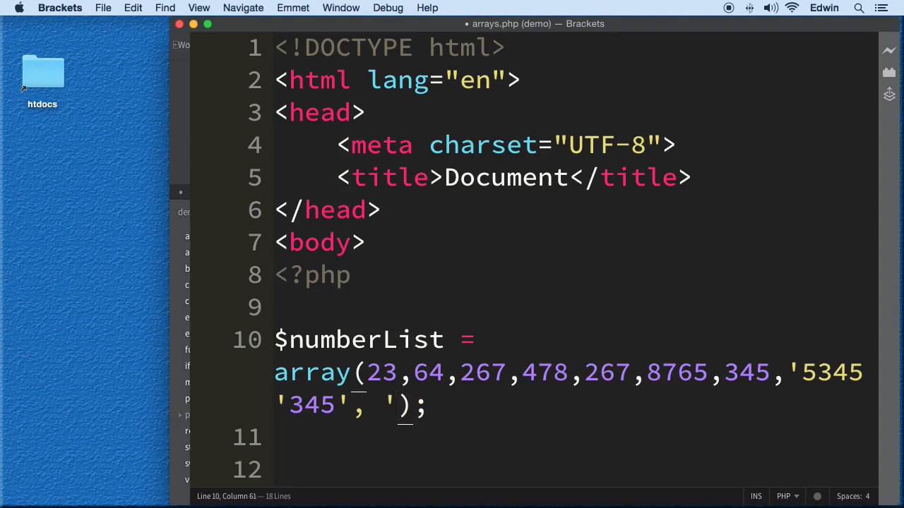
pyautogui.write("'")
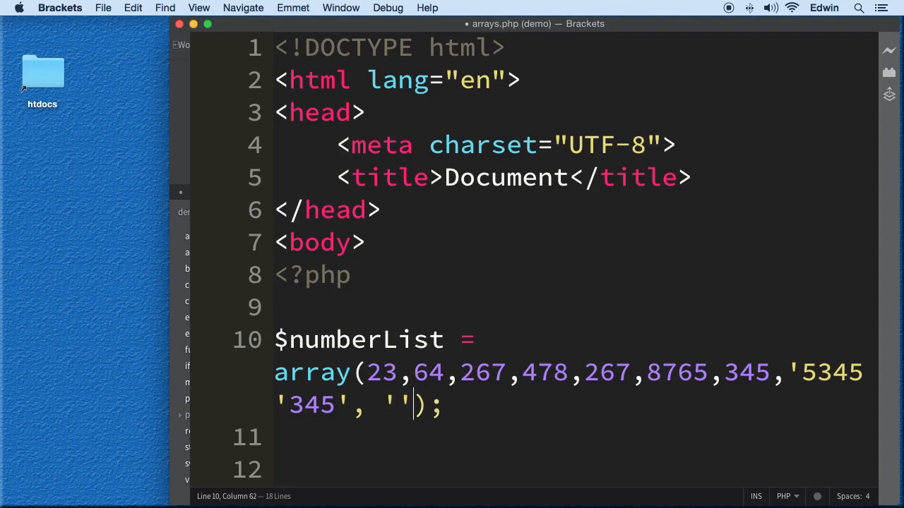
pyautogui.write('<g')
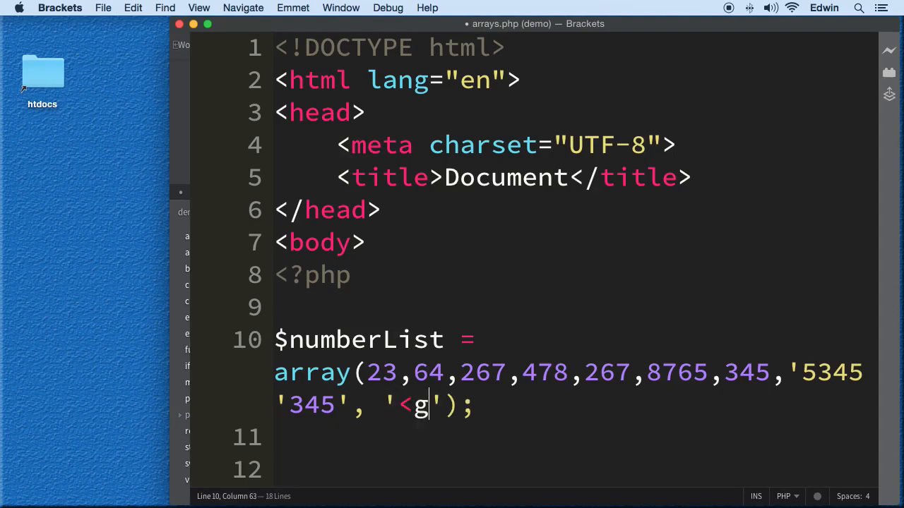
pyautogui.write('h1>')
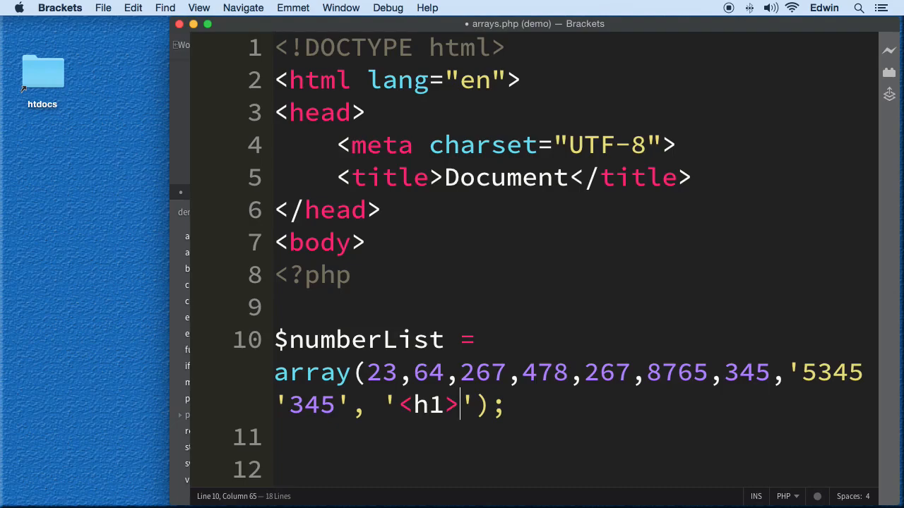
pyautogui.write('Hello')
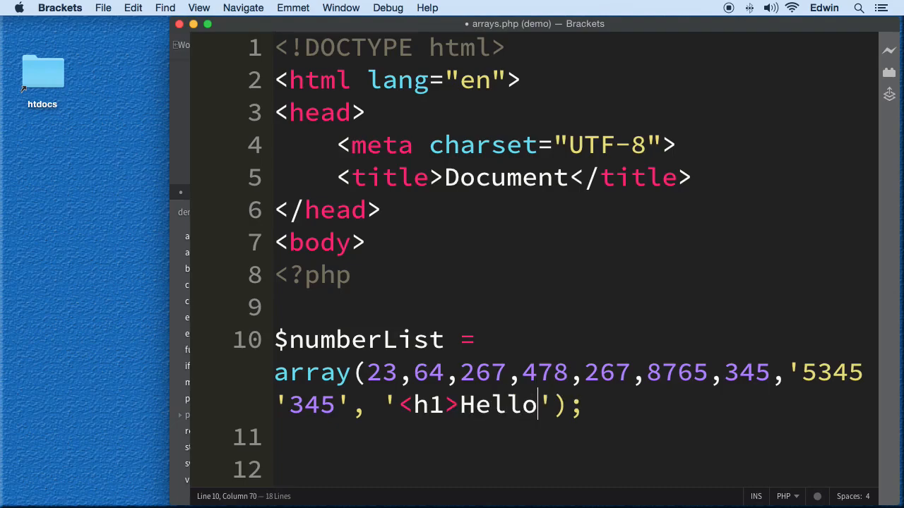
pyautogui.write('</')
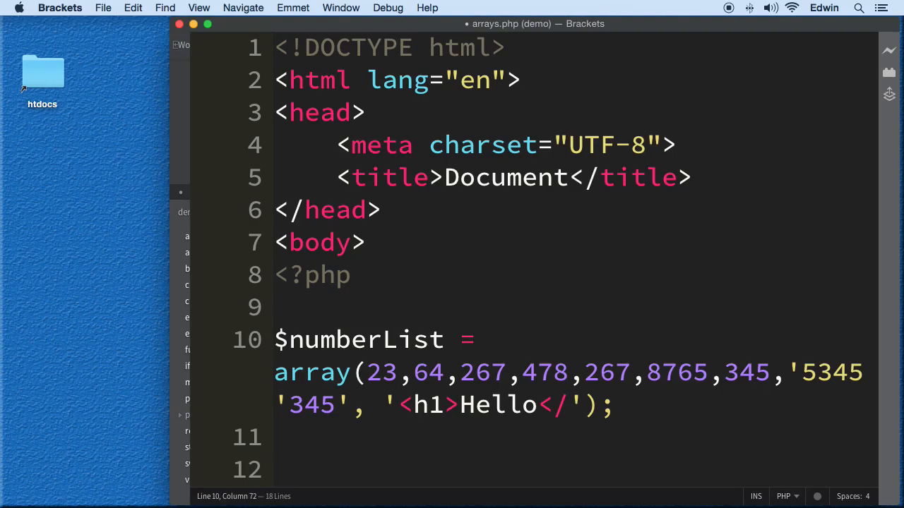
pyautogui.write('h1?')
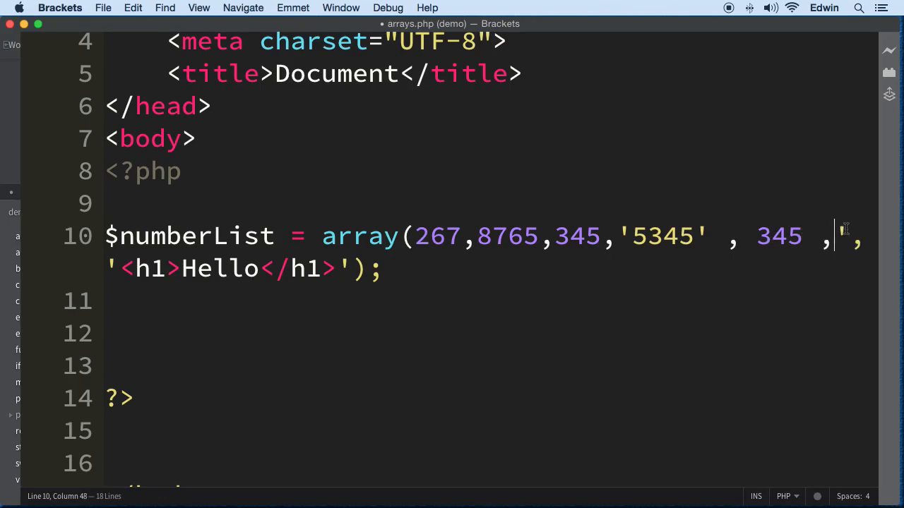
# Fix the separators so $numberList reads 267, 8765, 345, '5345', 345, '<h1>Hello</h1>'.
pyautogui.write(',')
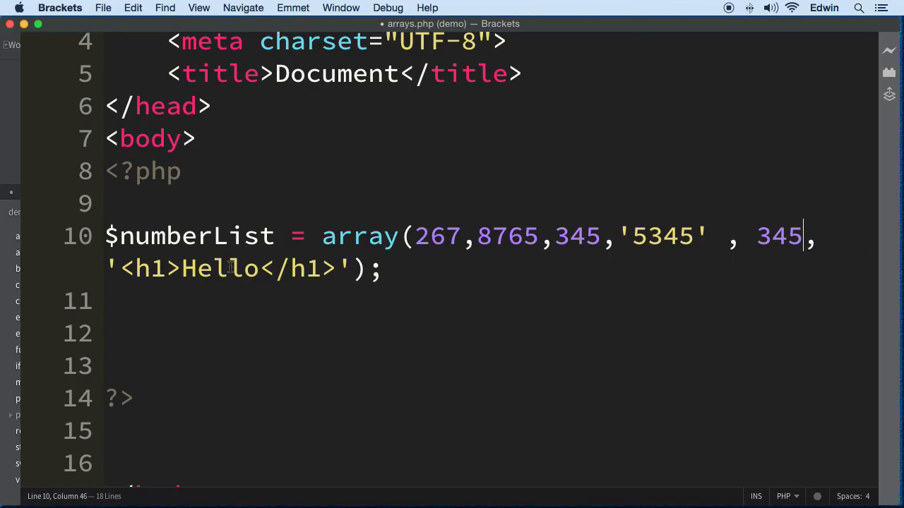
pyautogui.moveTo(368, 277)
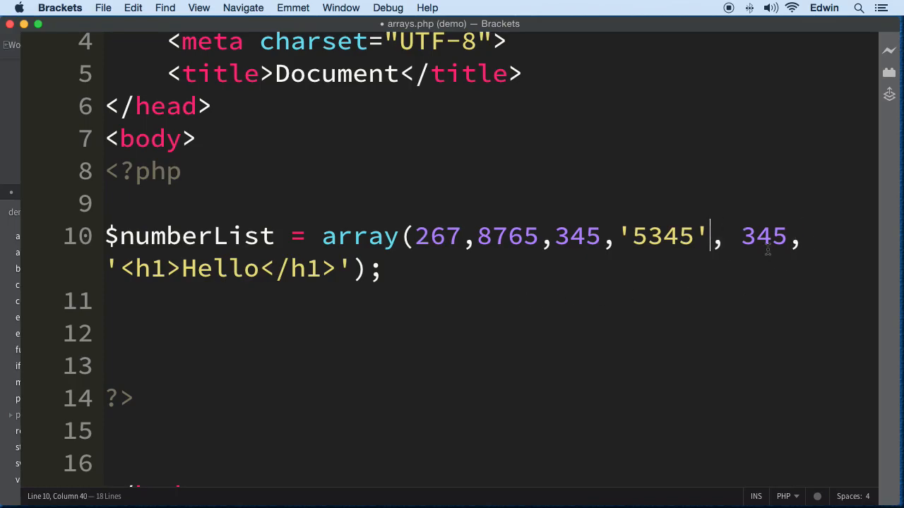
pyautogui.moveTo(538, 256)
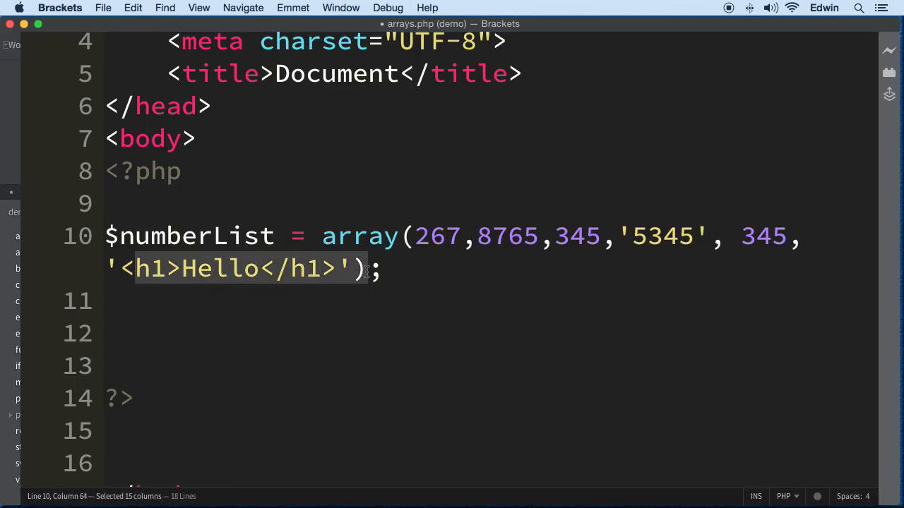
pyautogui.click(384, 269)
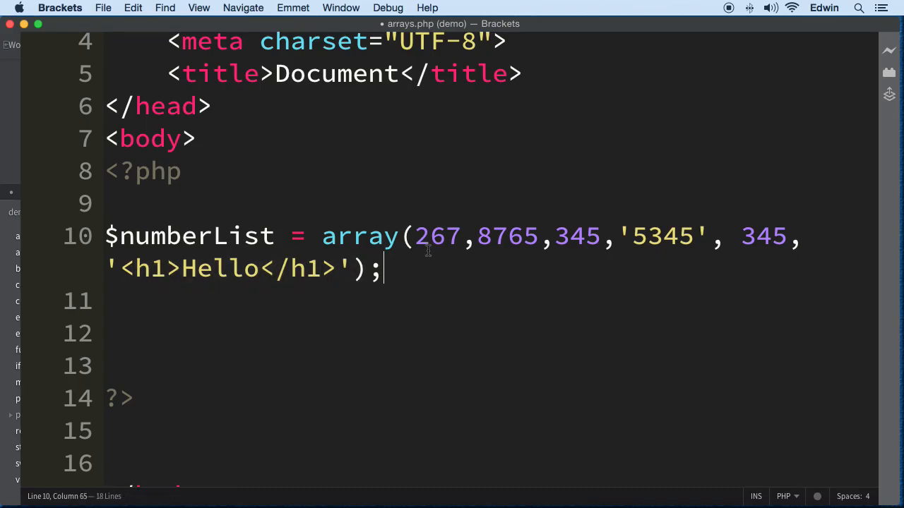
pyautogui.moveTo(405, 189)
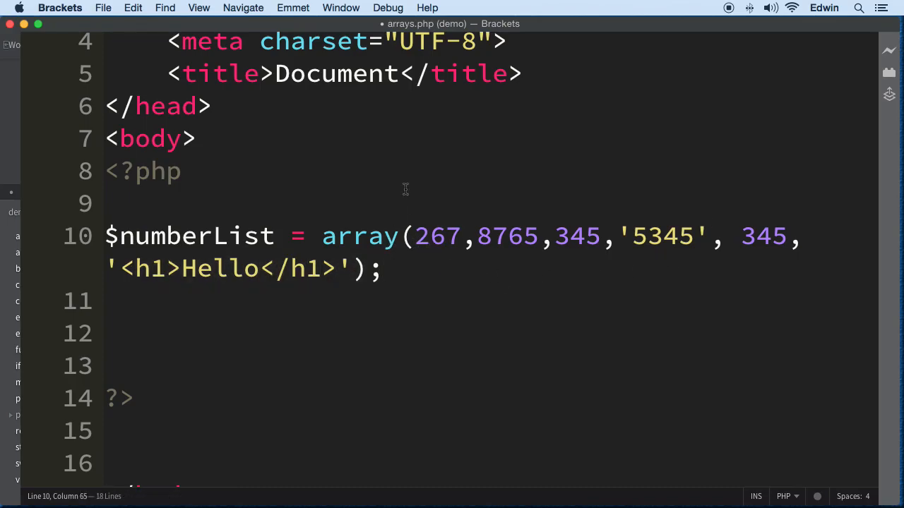
pyautogui.moveTo(424, 219)
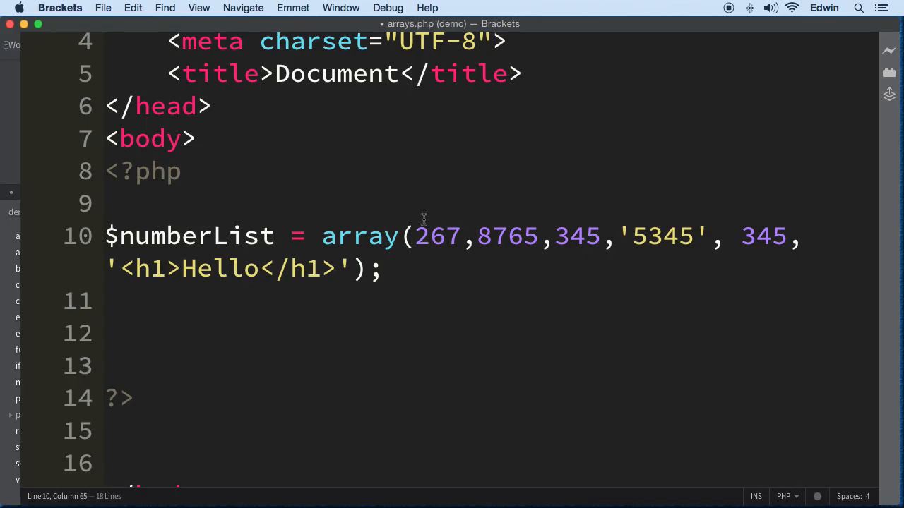
pyautogui.moveTo(416, 237); pyautogui.dragTo(742, 237)
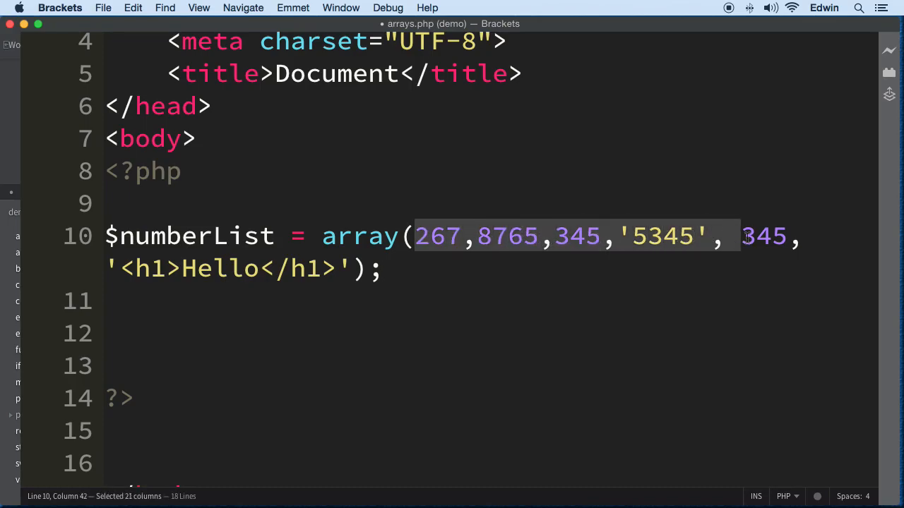
pyautogui.moveTo(741, 237); pyautogui.dragTo(344, 268)
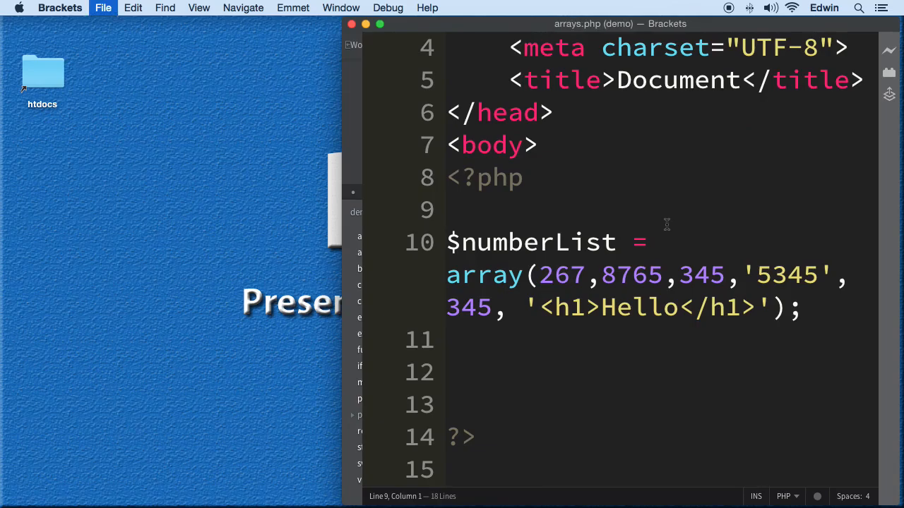
# Switch to Chrome to view localhost/demo/arrays.php, showing a blank page.
pyautogui.click(889, 51)
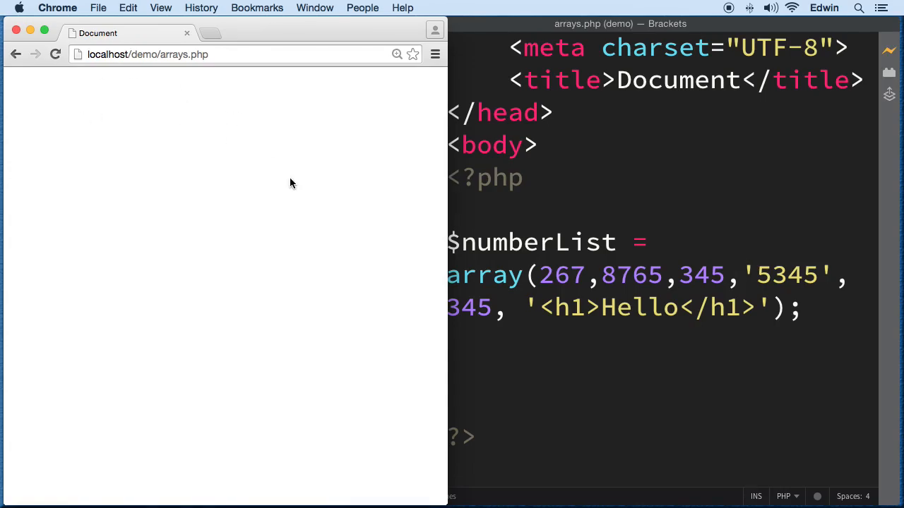
pyautogui.moveTo(407, 198)
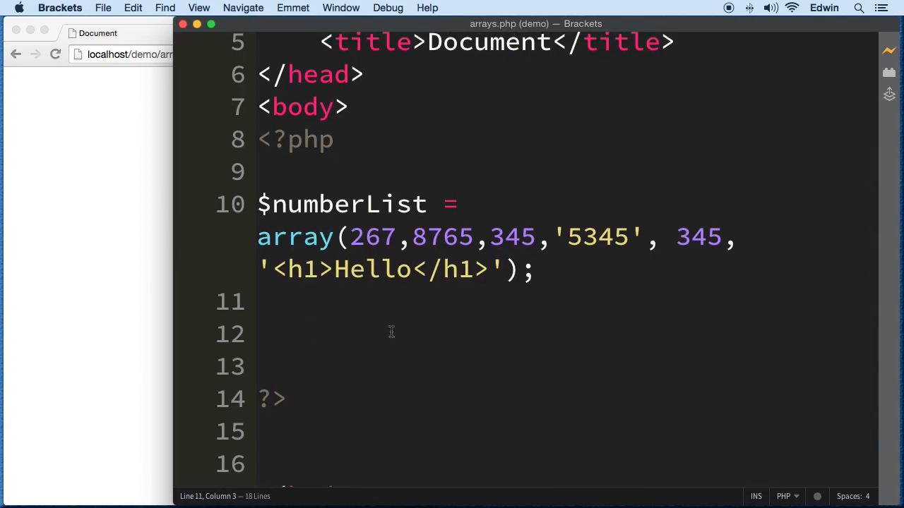
# Add echo $numberList; and review the array elements, starting with 267.
pyautogui.write('echo')
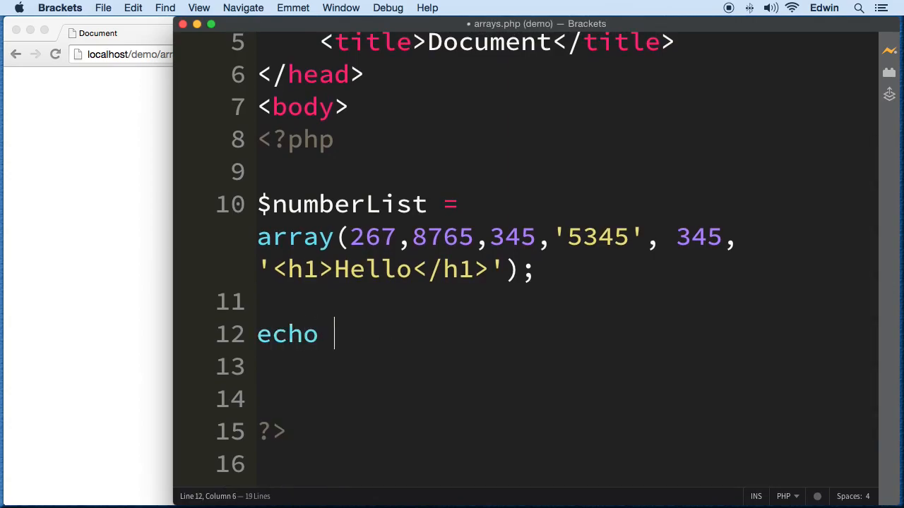
pyautogui.write('$num')
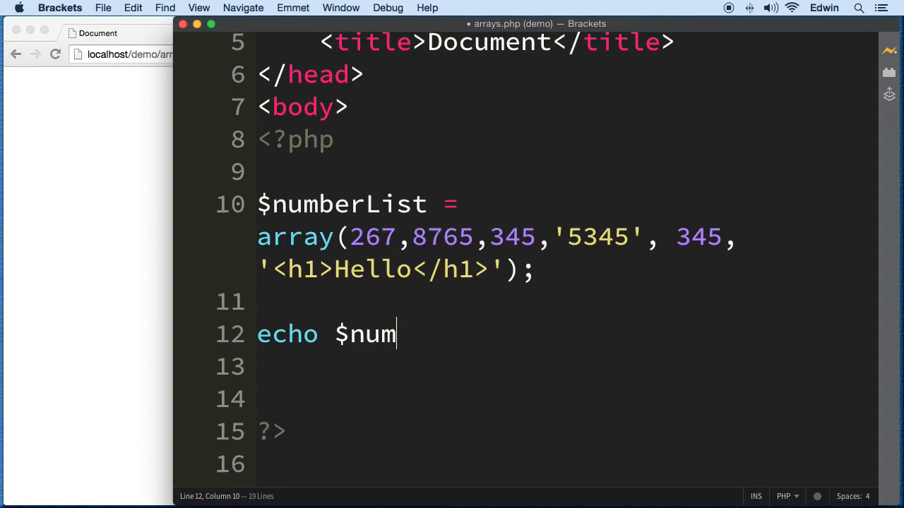
pyautogui.write('berList')
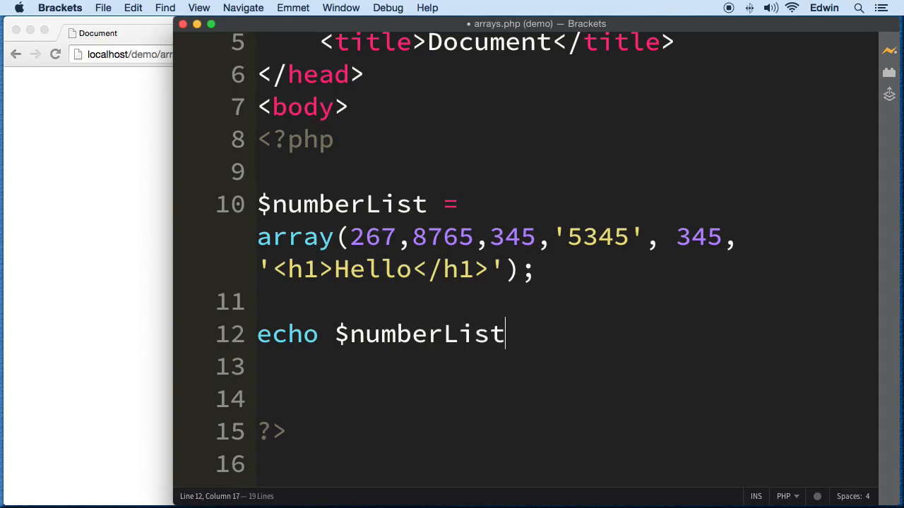
pyautogui.write(';')
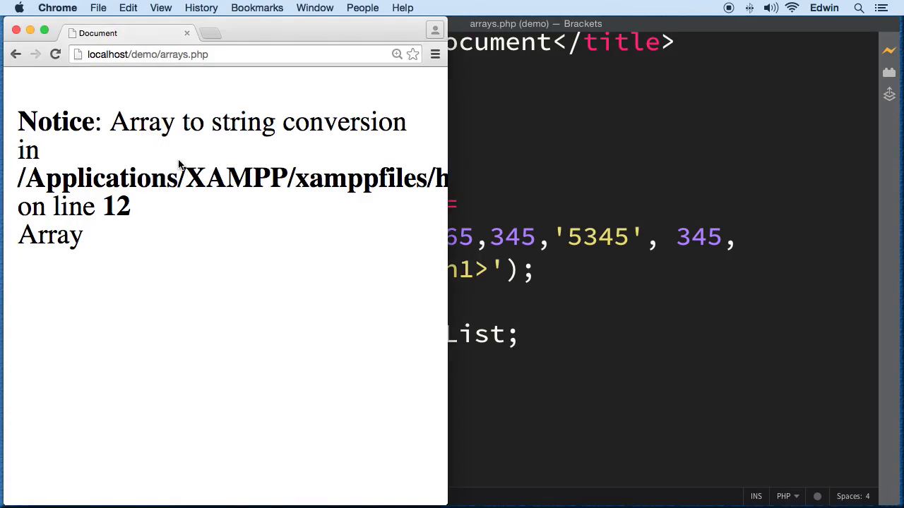
pyautogui.moveTo(37, 318)
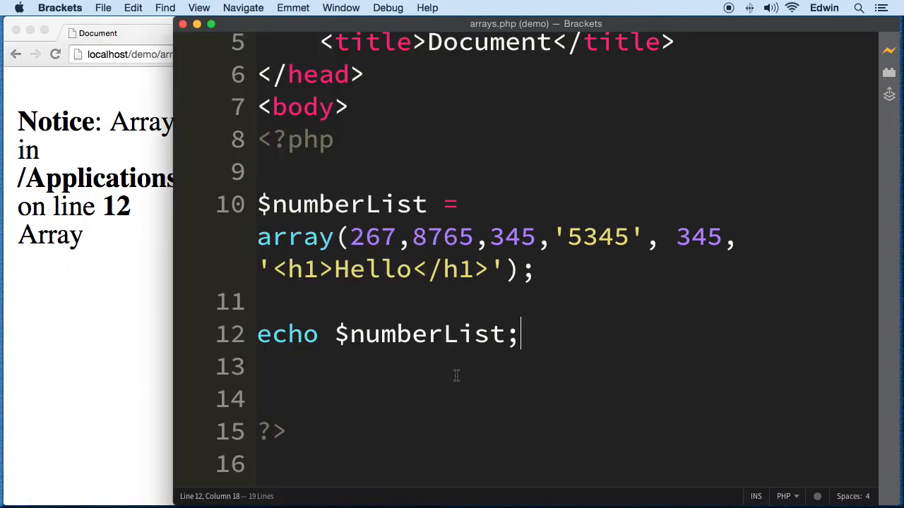
pyautogui.moveTo(349, 237); pyautogui.dragTo(642, 236)
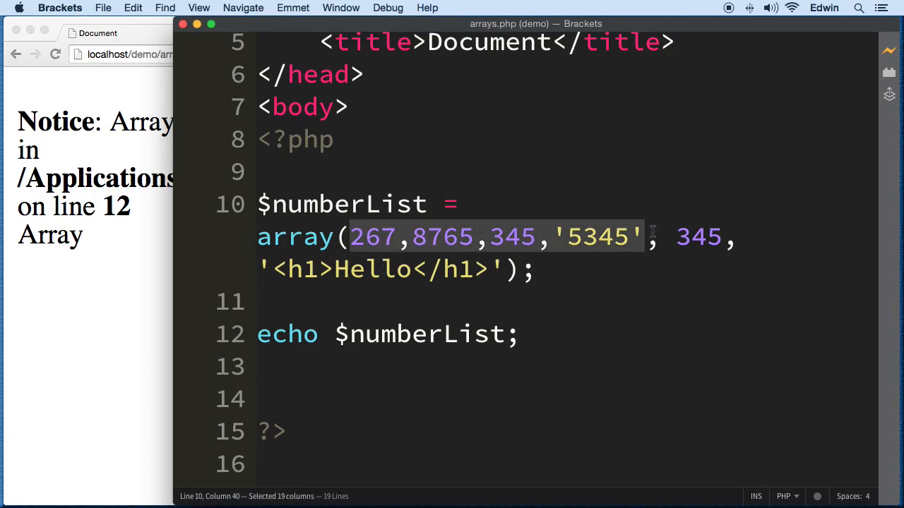
pyautogui.click(319, 367)
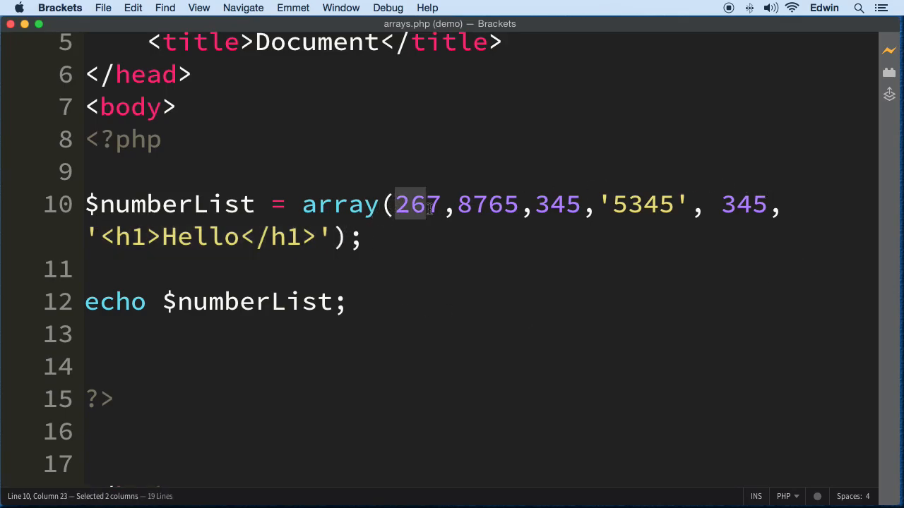
# Change the echo to $numberList[0], highlighting the index and variable name.
pyautogui.write('[')
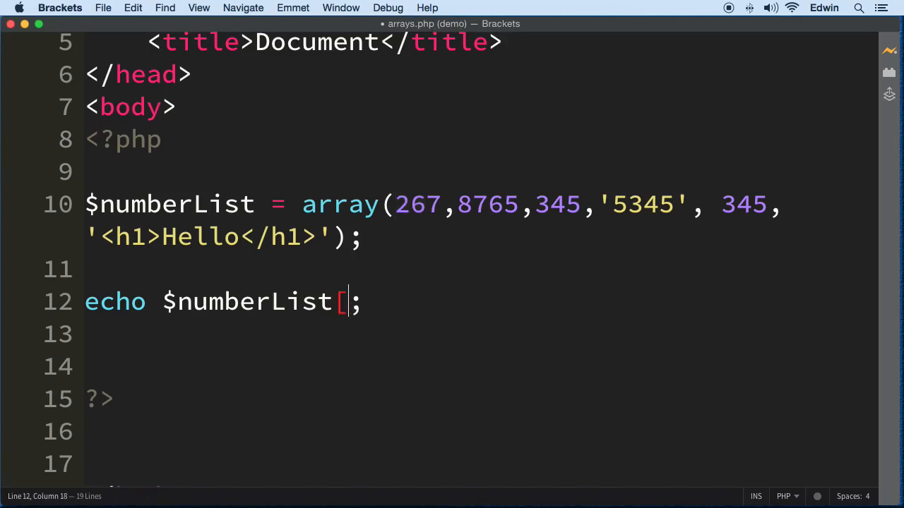
pyautogui.write('[')
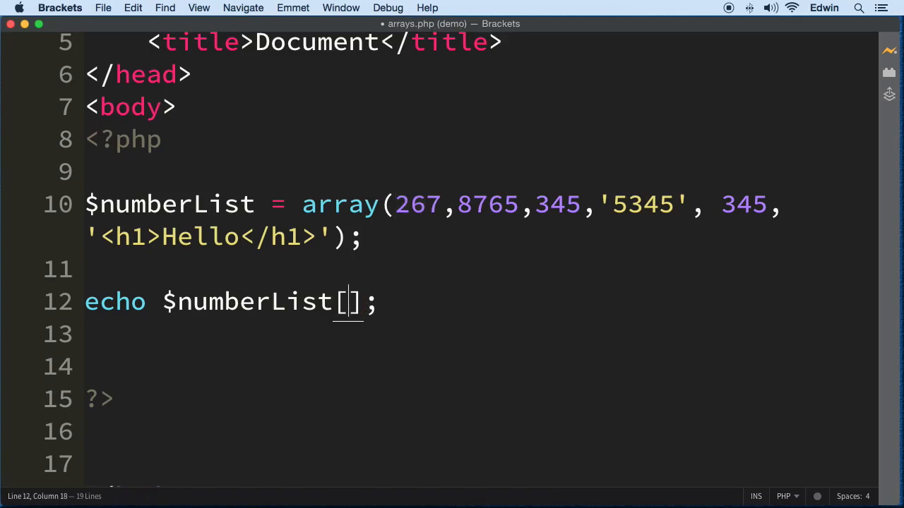
pyautogui.write('0')
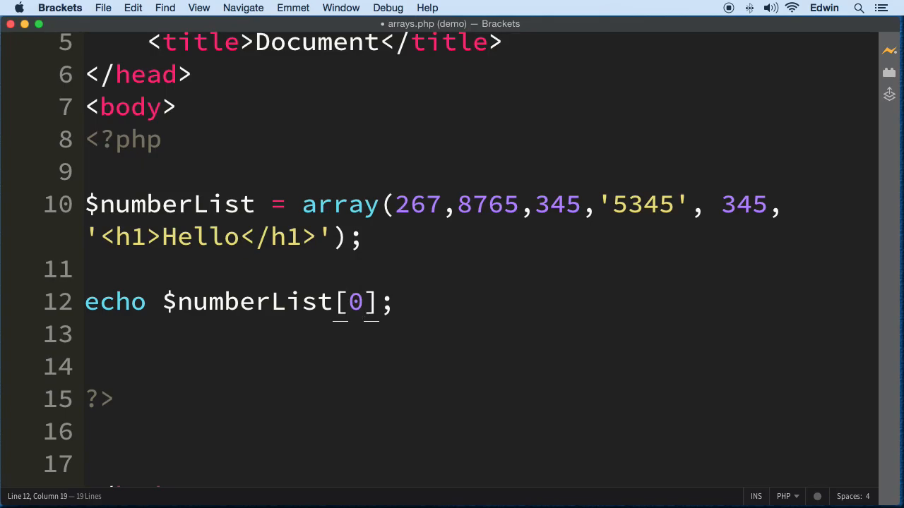
pyautogui.doubleClick(355, 301)
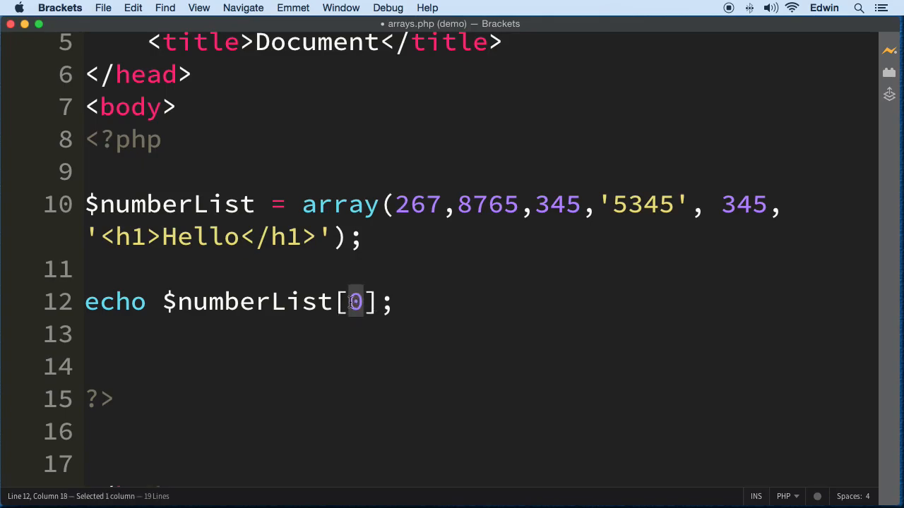
pyautogui.moveTo(402, 321)
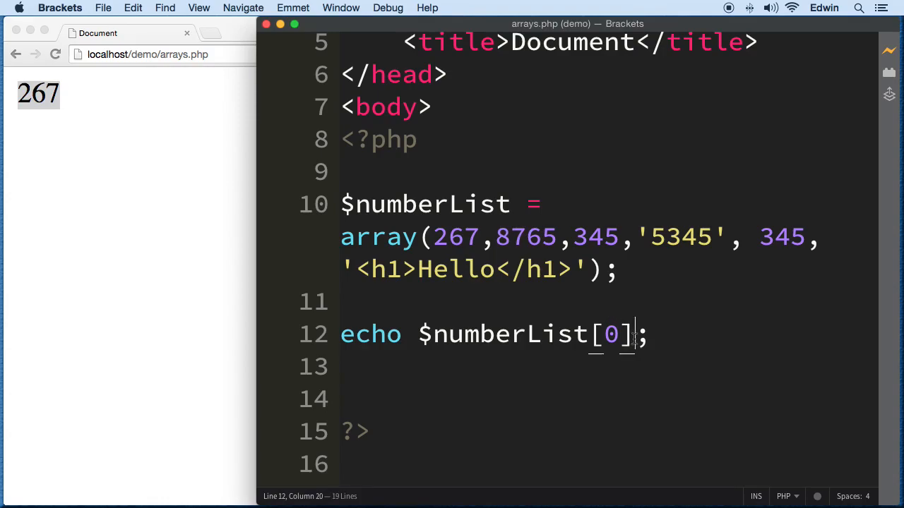
pyautogui.doubleClick(424, 205)
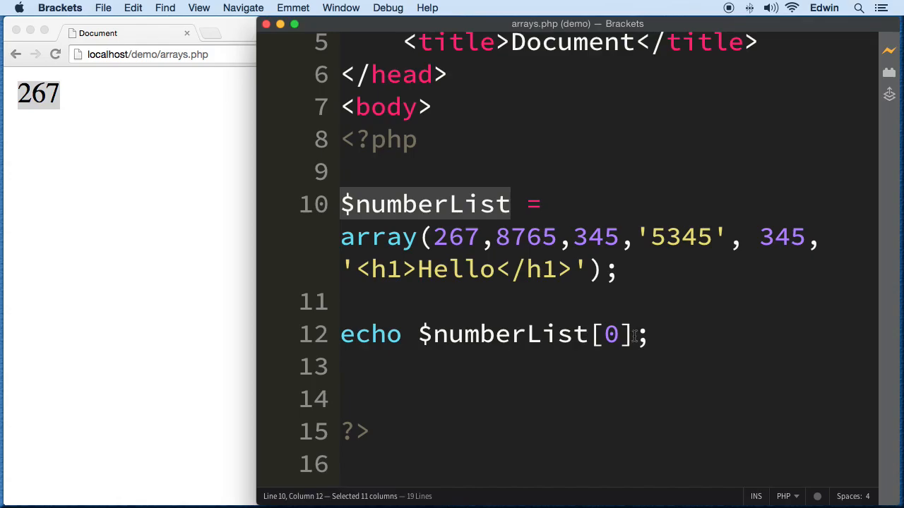
pyautogui.click(611, 334)
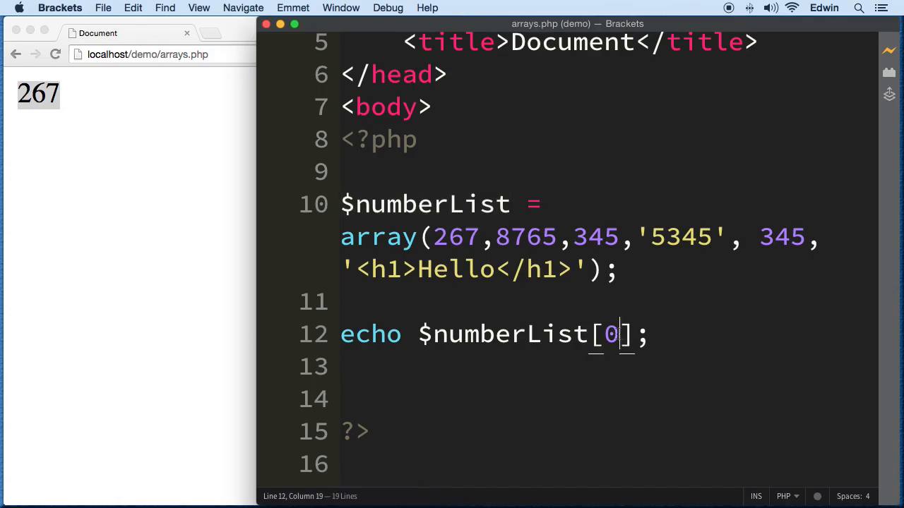
pyautogui.doubleClick(454, 236)
pyautogui.write('//')
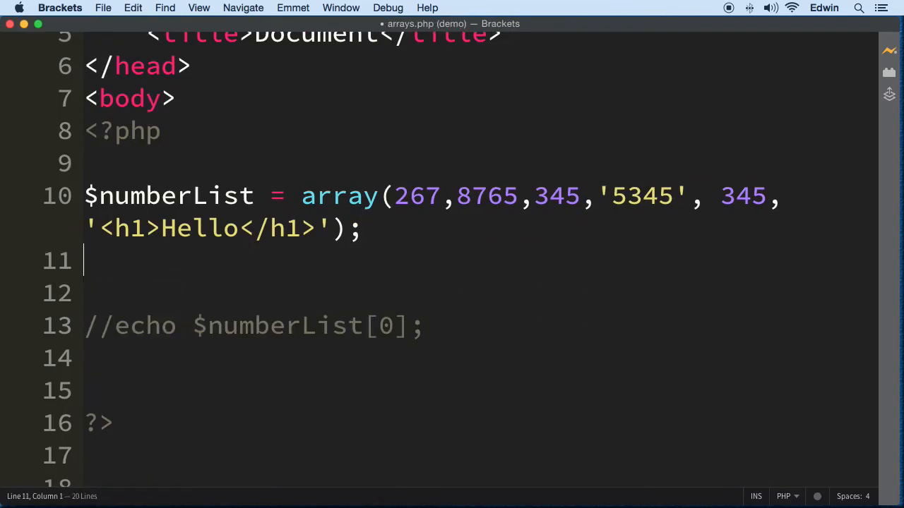
# Comment out echo $numberList[0] with //, after briefly trying a /* comment.
pyautogui.write('[')
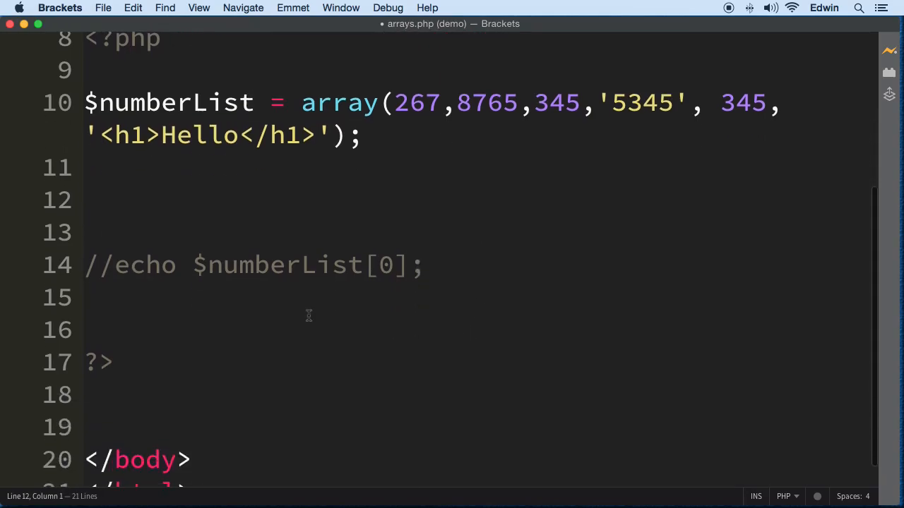
pyautogui.click(105, 264)
pyautogui.write('/')
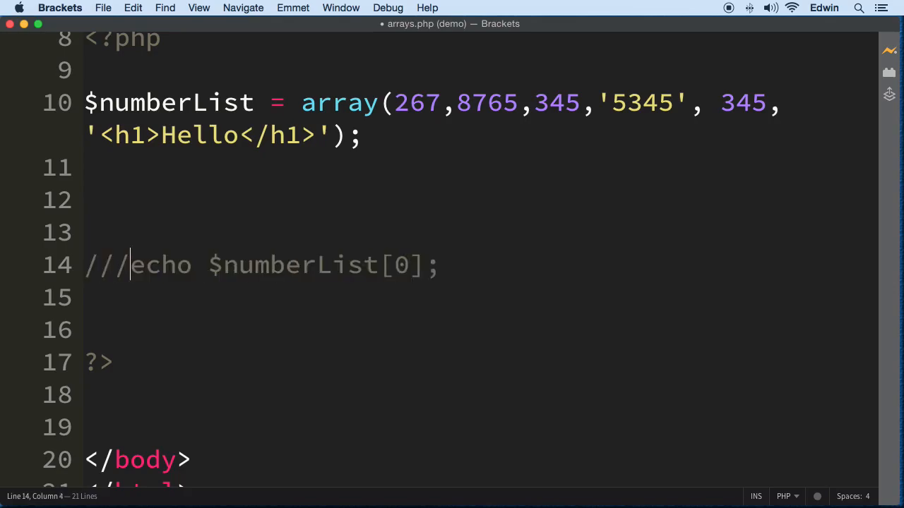
pyautogui.press('Backspace')
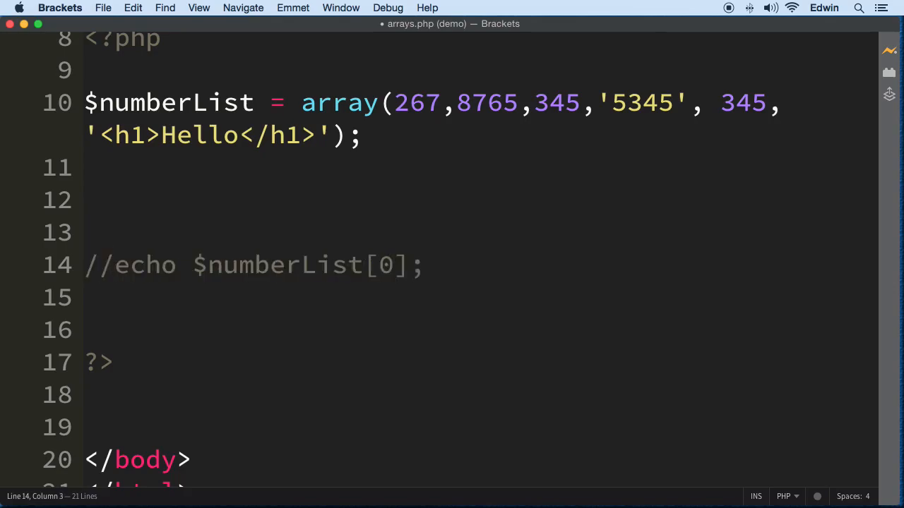
pyautogui.press('Backspace')
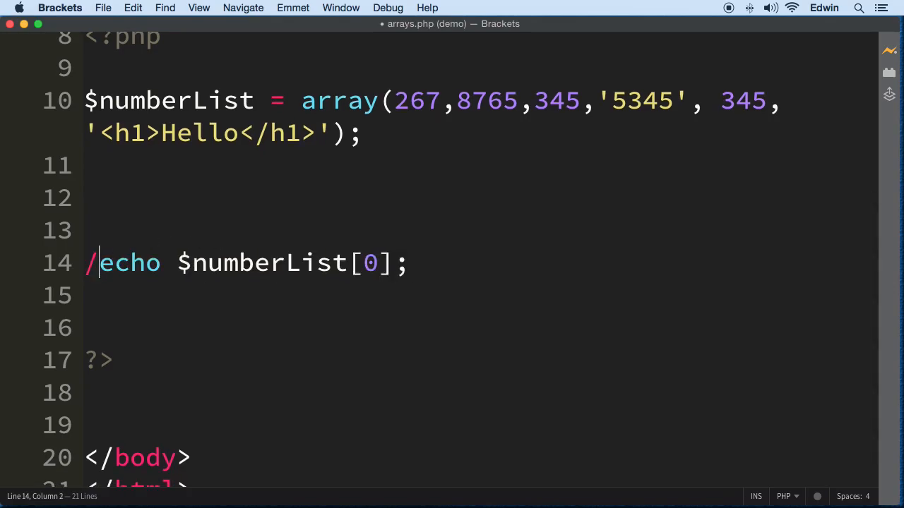
pyautogui.write('*')
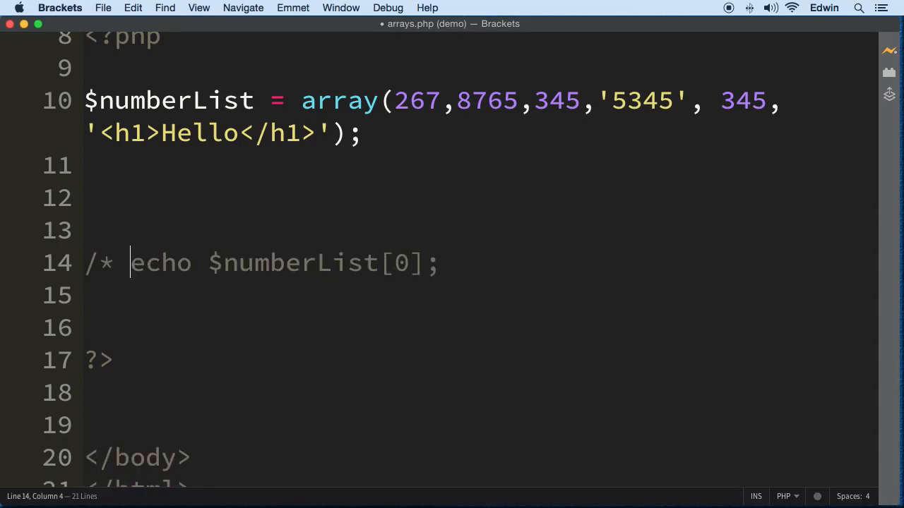
pyautogui.moveTo(157, 254)
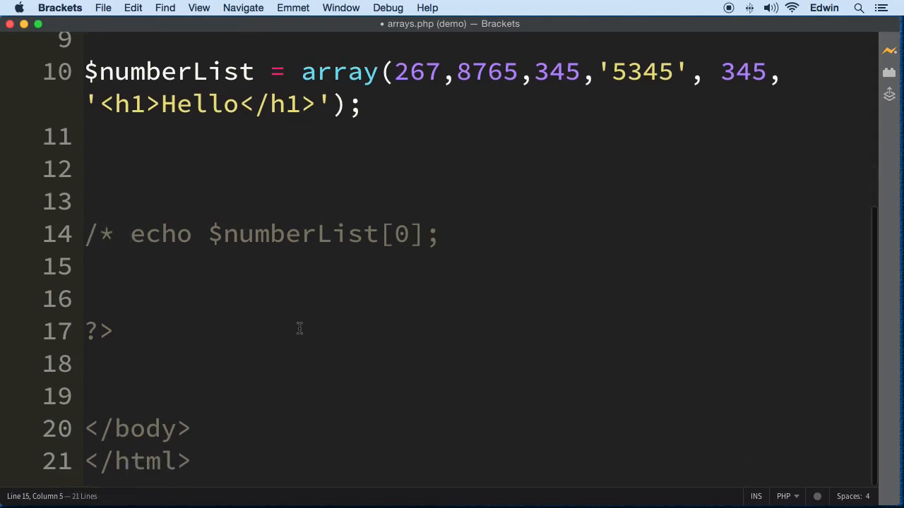
pyautogui.moveTo(130, 233); pyautogui.dragTo(191, 461)
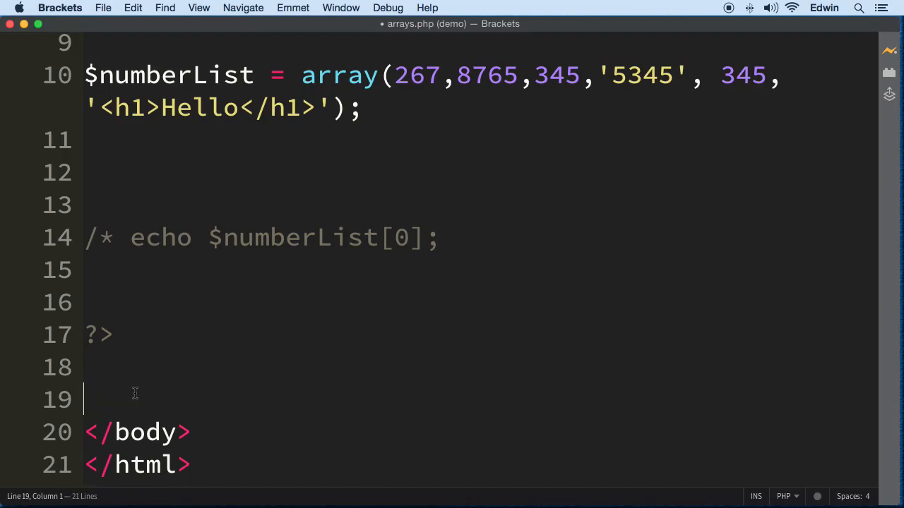
pyautogui.scroll(3)
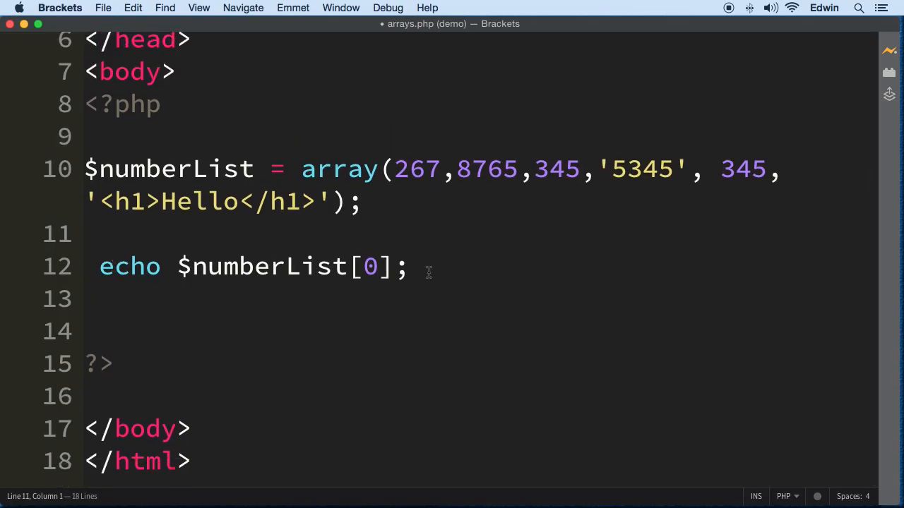
pyautogui.moveTo(177, 266); pyautogui.dragTo(407, 266)
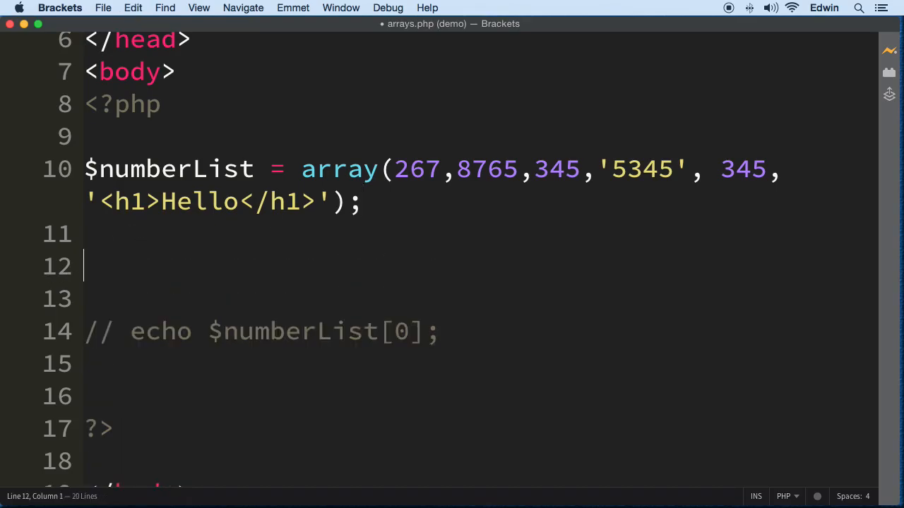
# Type print_r($numberList); on line 12 to print every index and value.
pyautogui.write('pri')
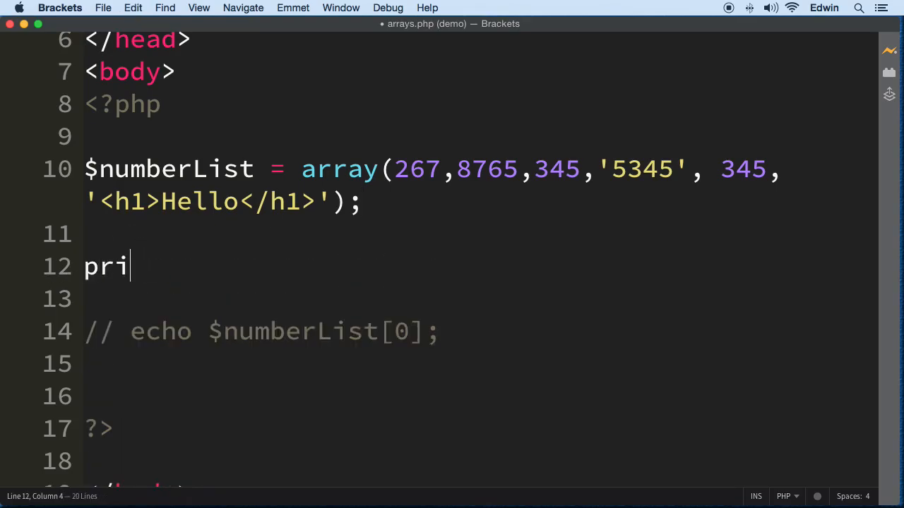
pyautogui.write('nt')
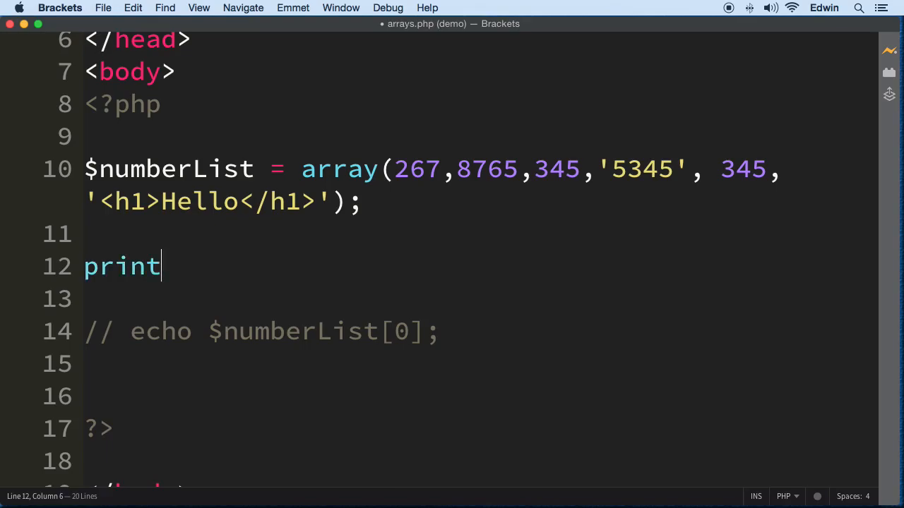
pyautogui.write('_')
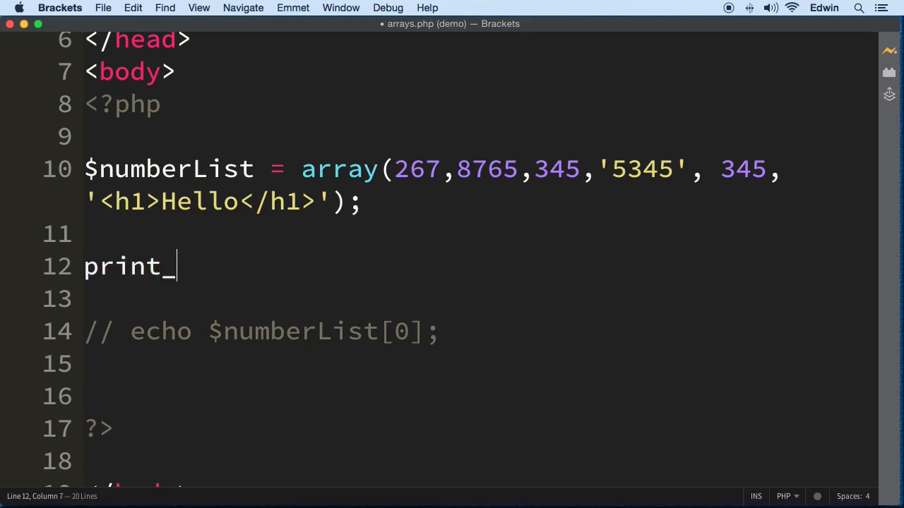
pyautogui.write('r();')
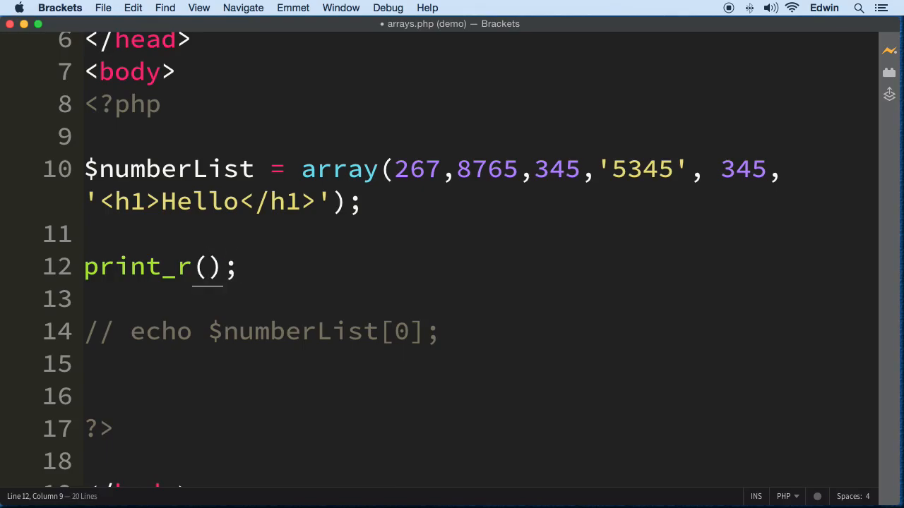
pyautogui.write('$')
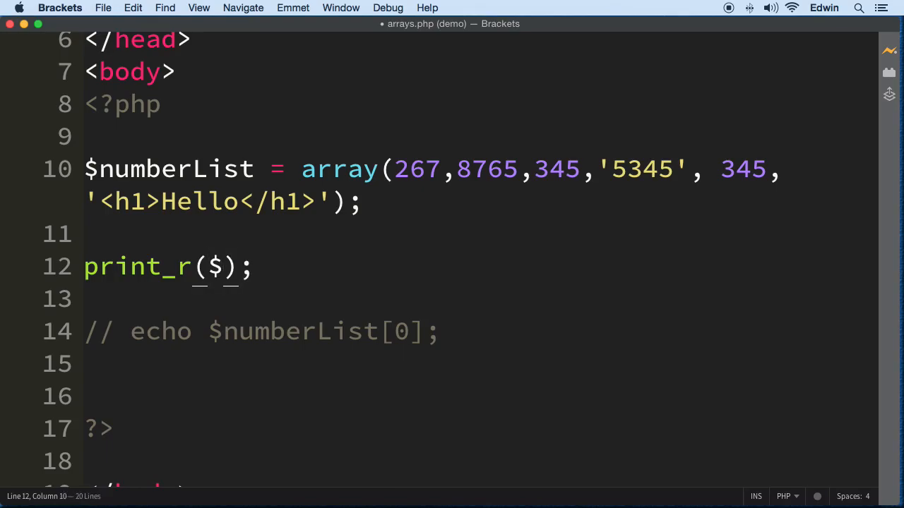
pyautogui.write('number')
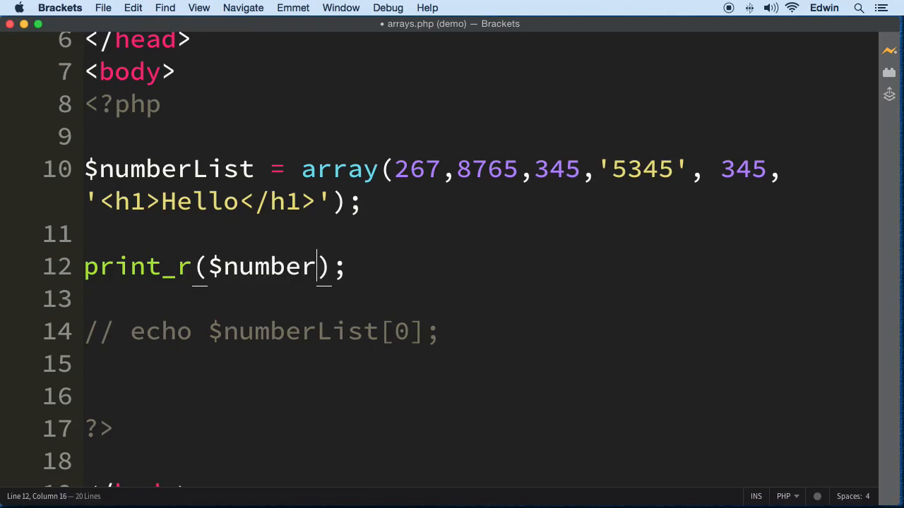
pyautogui.write('List')
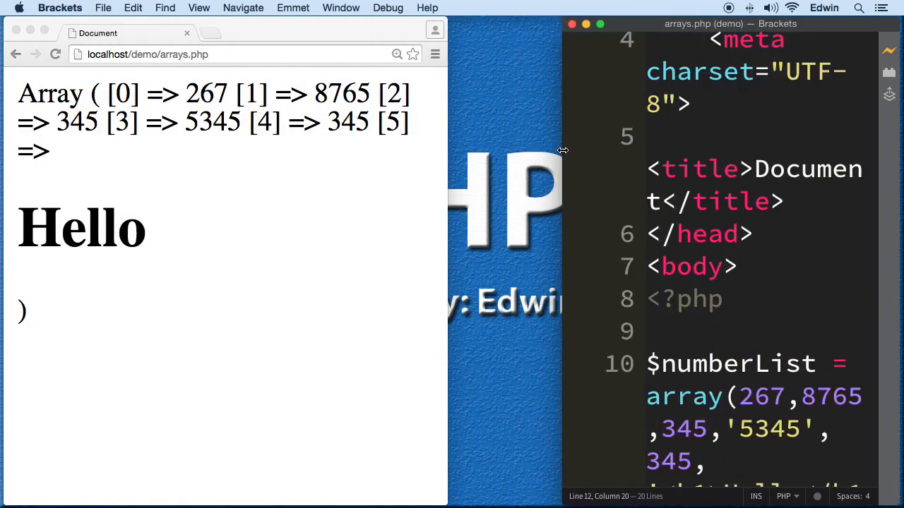
# Widen Chrome and highlight the print_r values, such as 267, [0] and 0.
pyautogui.moveTo(563, 150); pyautogui.dragTo(576, 150)
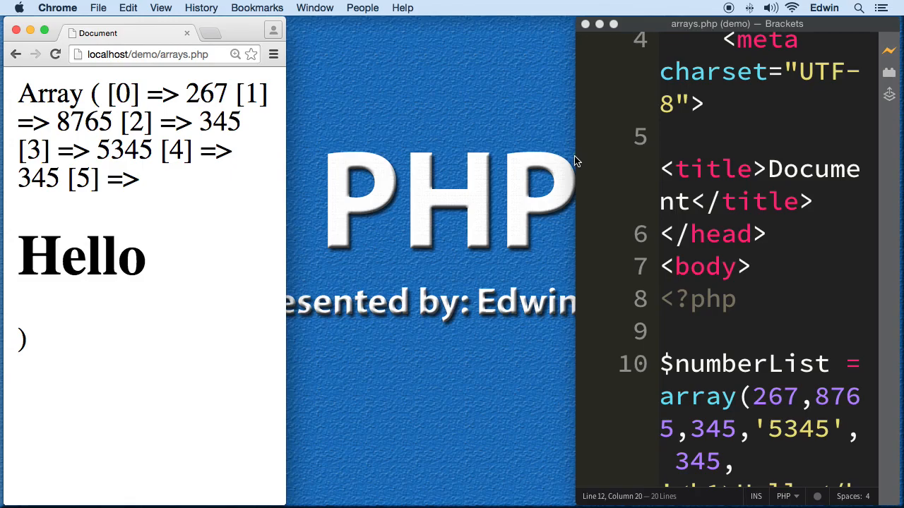
pyautogui.moveTo(258, 196)
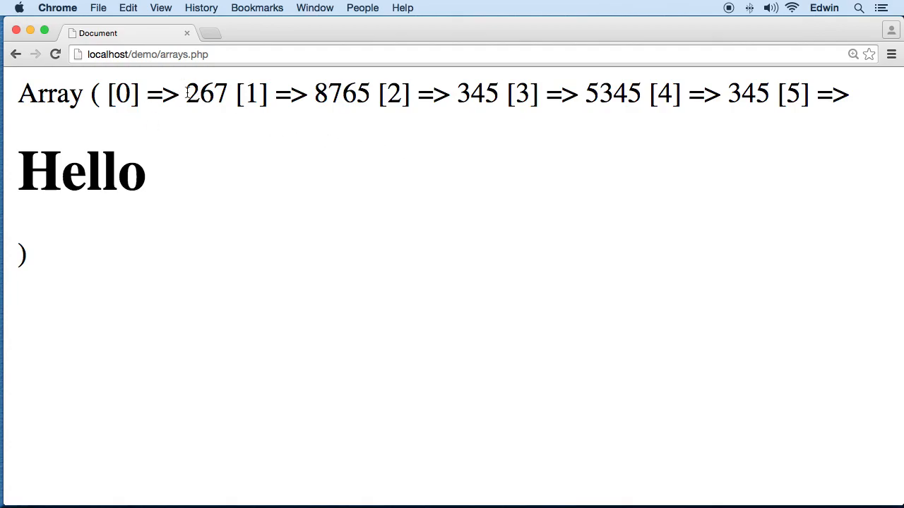
pyautogui.doubleClick(207, 94)
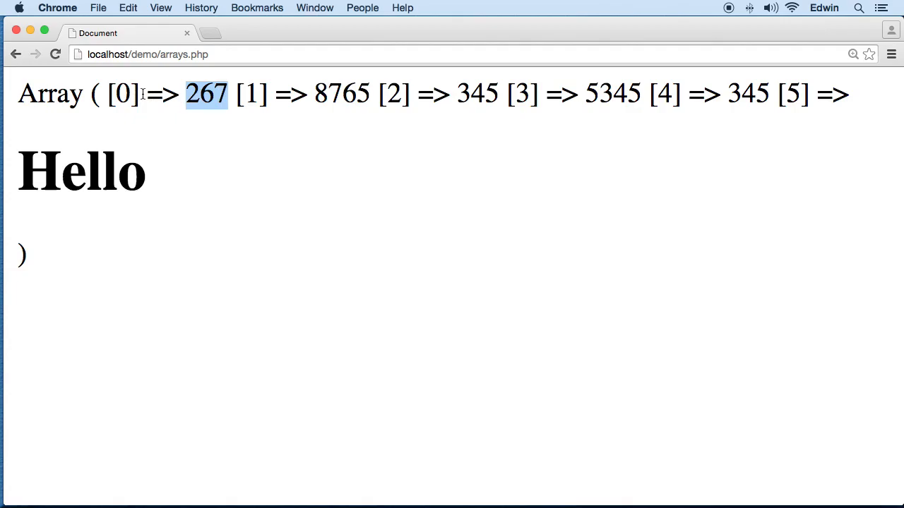
pyautogui.doubleClick(121, 93)
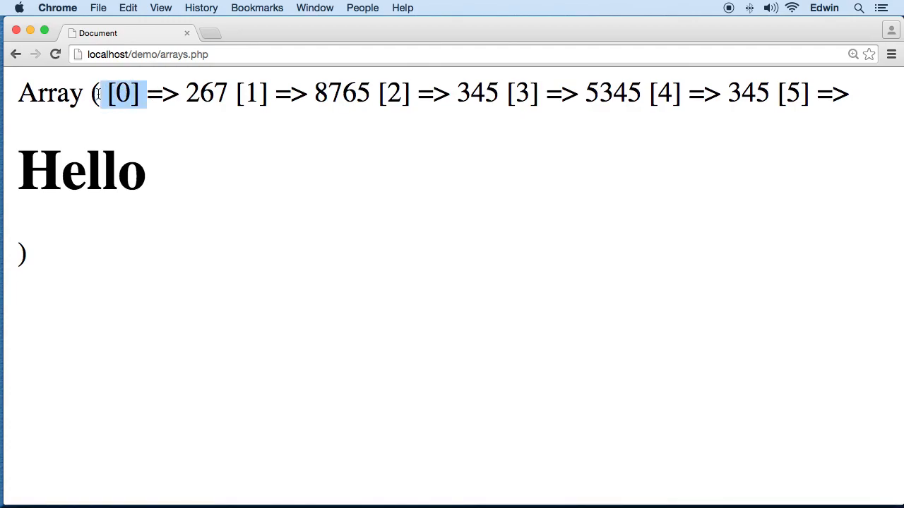
pyautogui.doubleClick(50, 92)
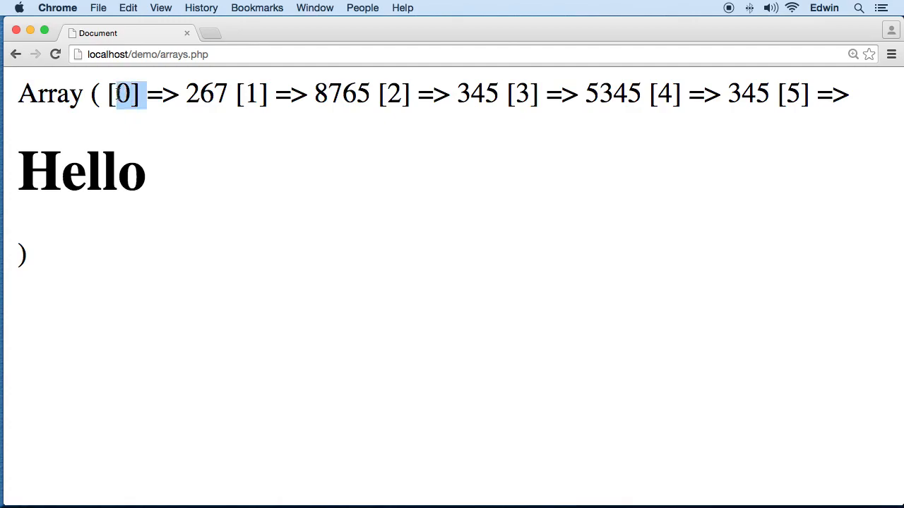
pyautogui.moveTo(244, 94)
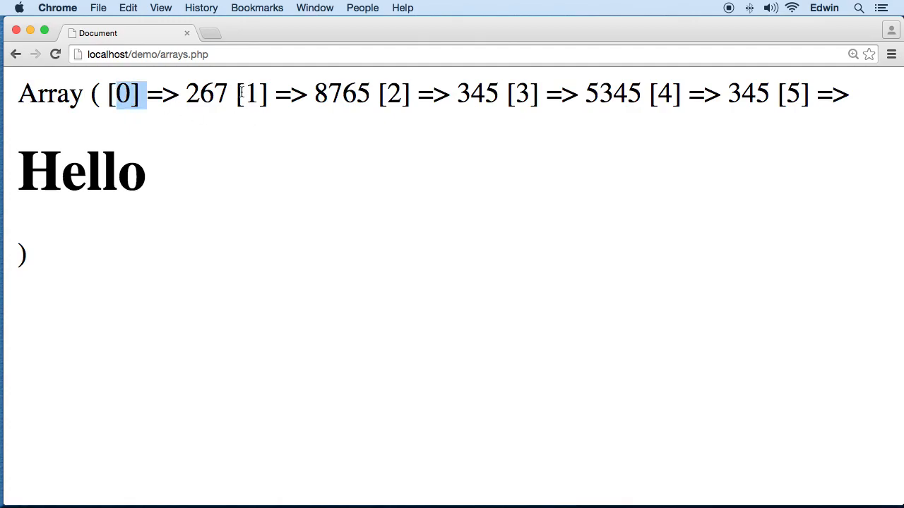
pyautogui.moveTo(240, 94); pyautogui.dragTo(321, 94)
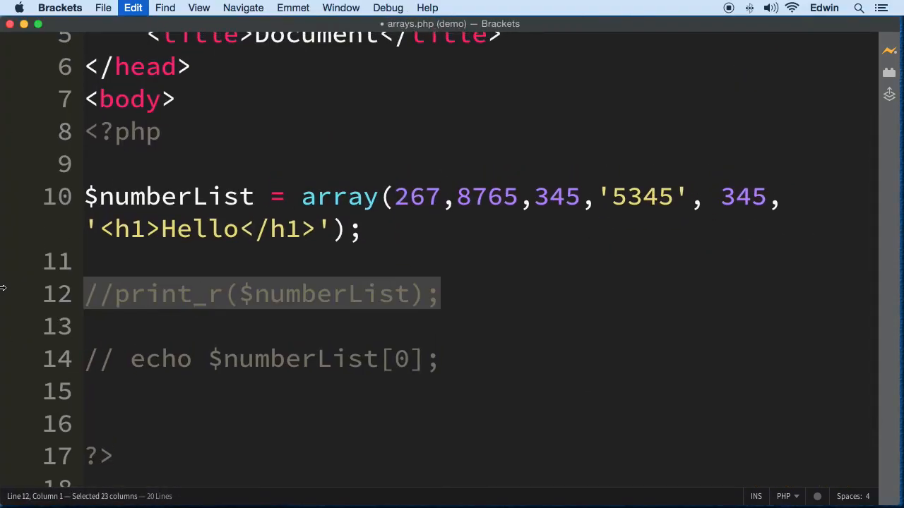
pyautogui.moveTo(505, 336)
pyautogui.write('1')
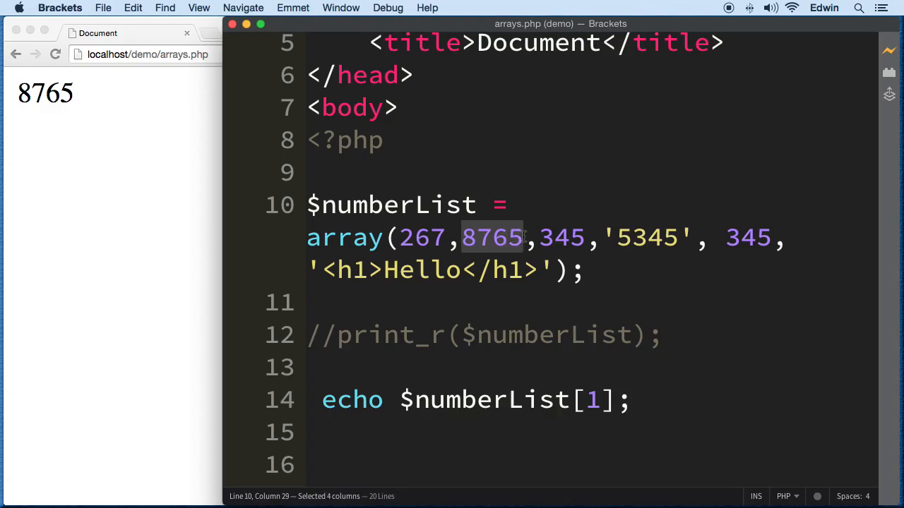
pyautogui.moveTo(587, 355)
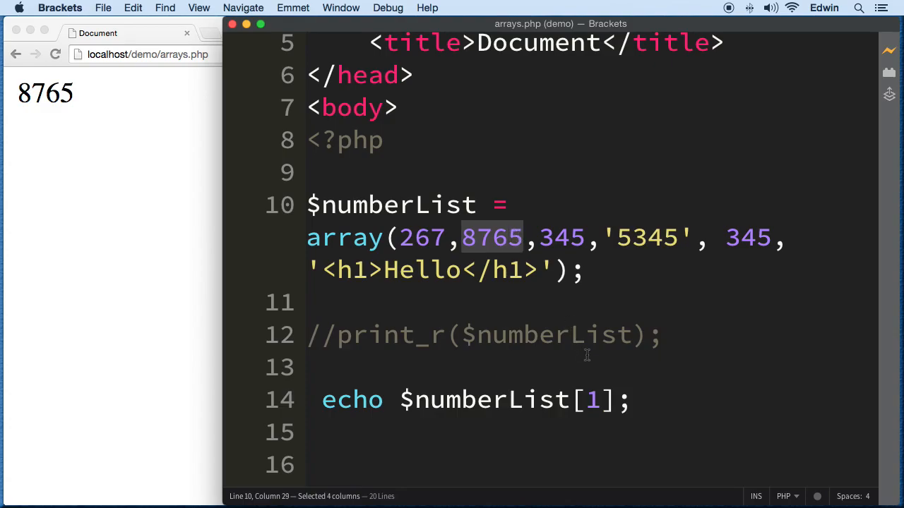
# Change the echoed array index in arrays.php, then return to the code and scroll down.
pyautogui.write('4')
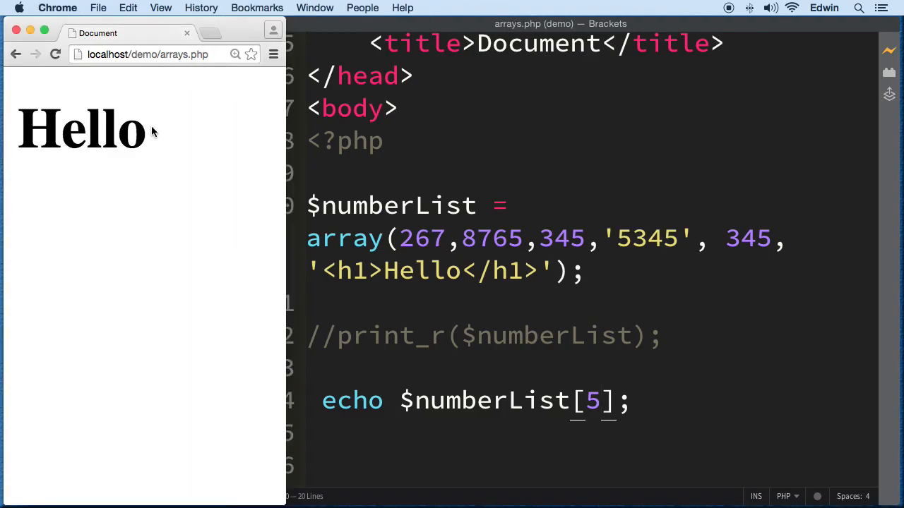
pyautogui.click(536, 295)
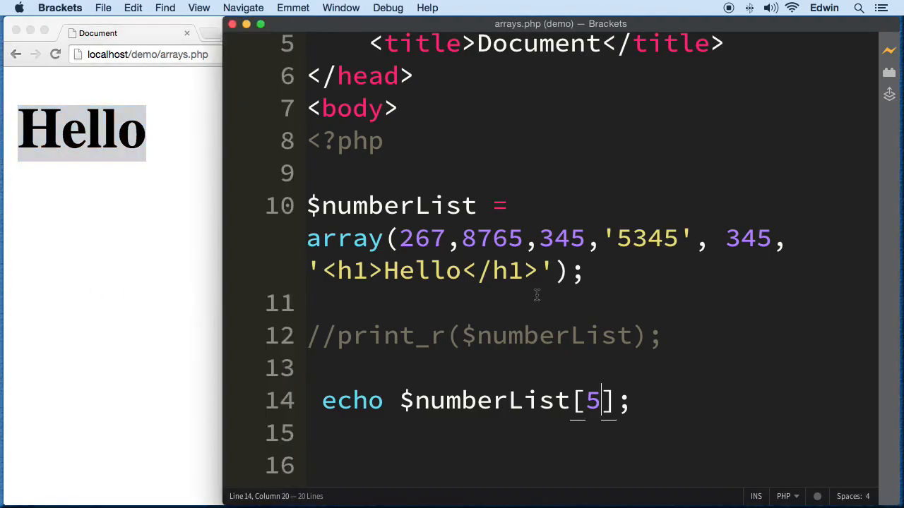
pyautogui.scroll(-3)
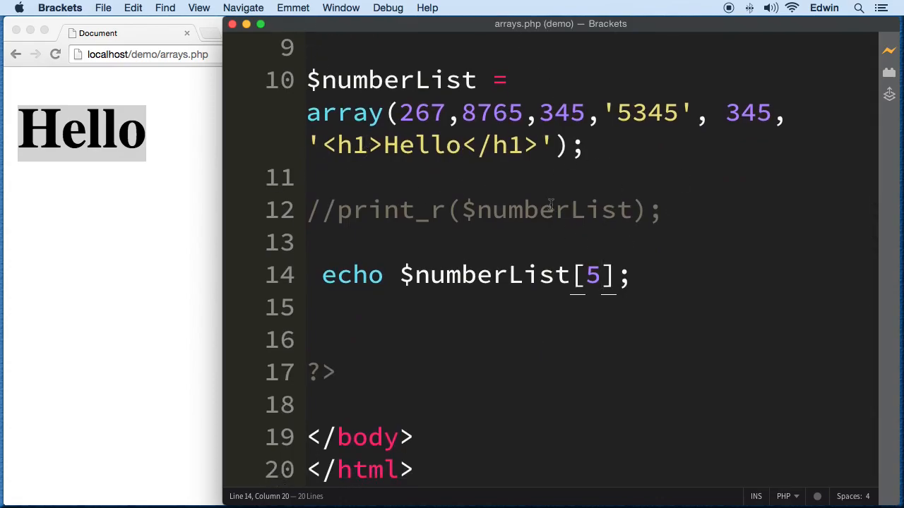
pyautogui.moveTo(211, 123)
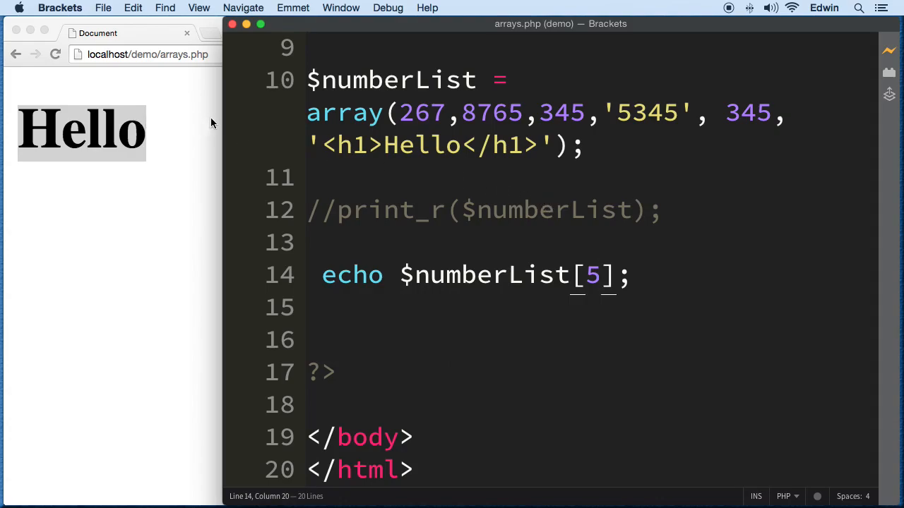
pyautogui.moveTo(211, 143)
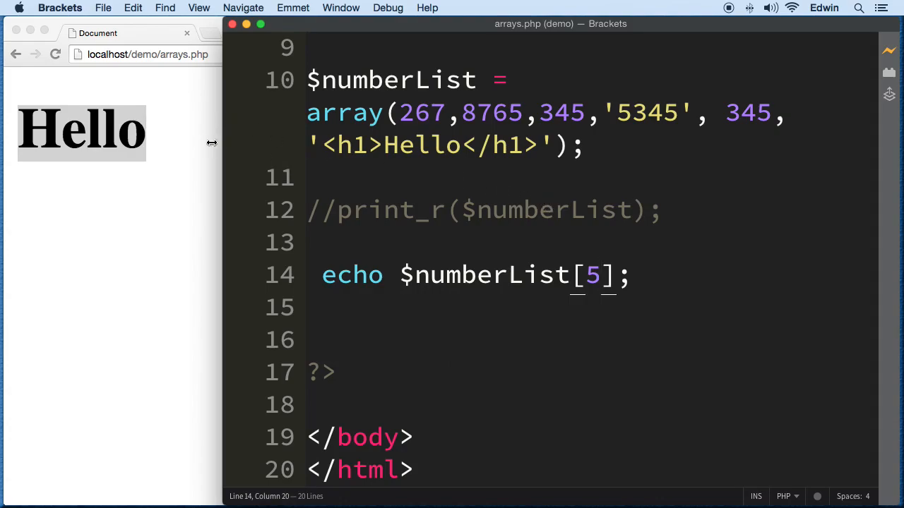